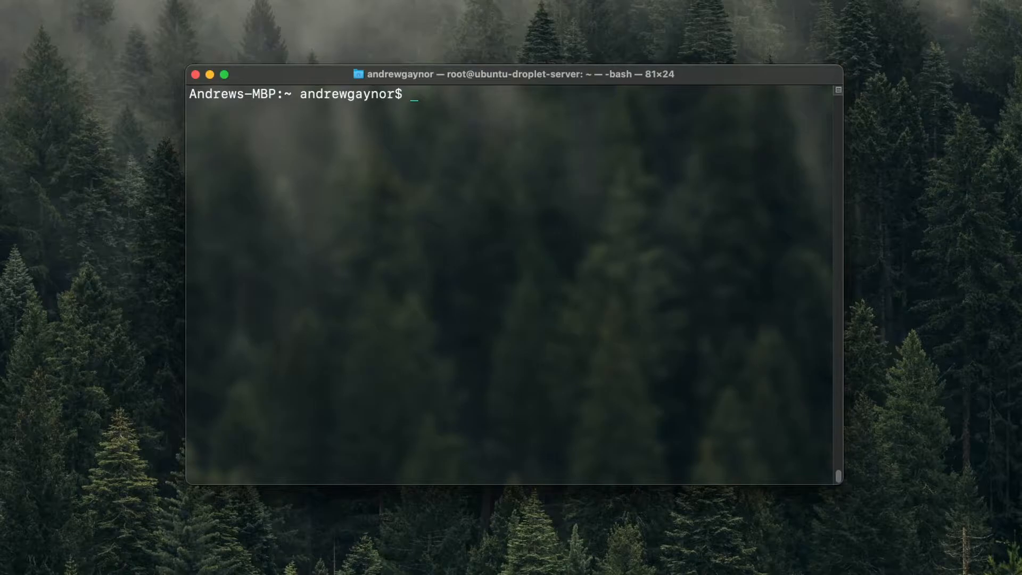
mouse_move(436, 220)
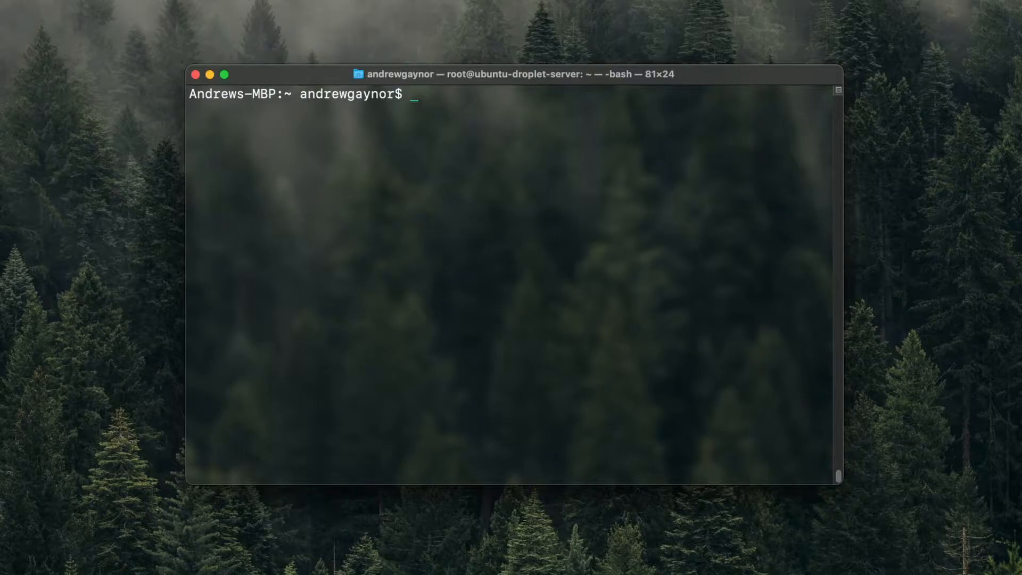
Step: List the home folder with ls and ls -a, clearing the screen for a fresh listing
type("ls")
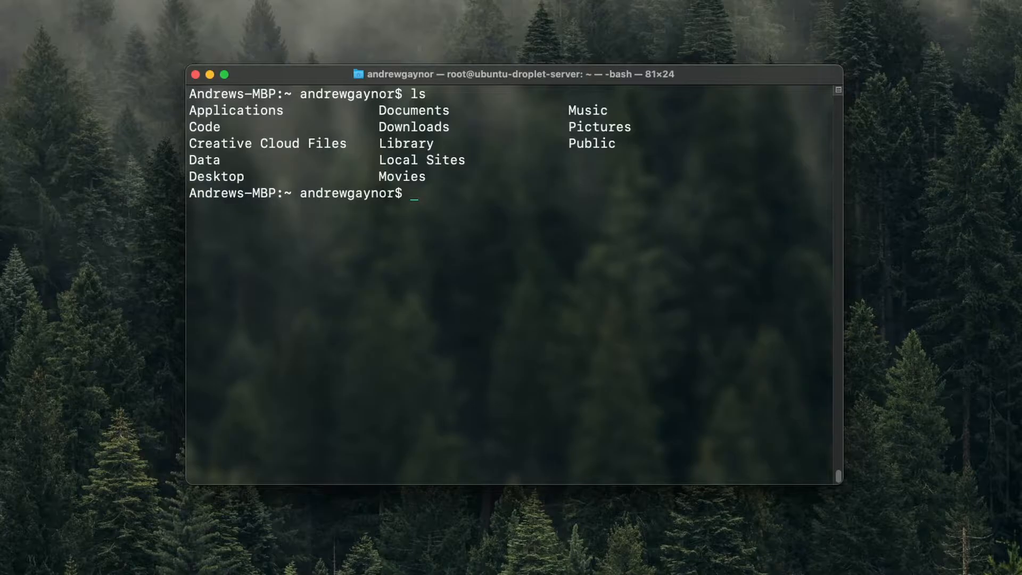
type("ls -a")
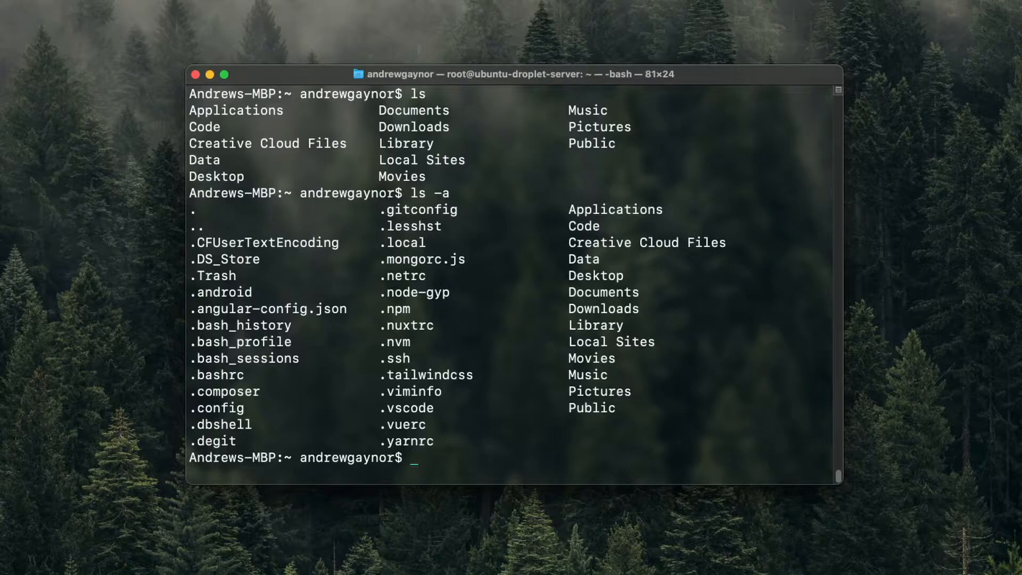
mouse_move(395, 372)
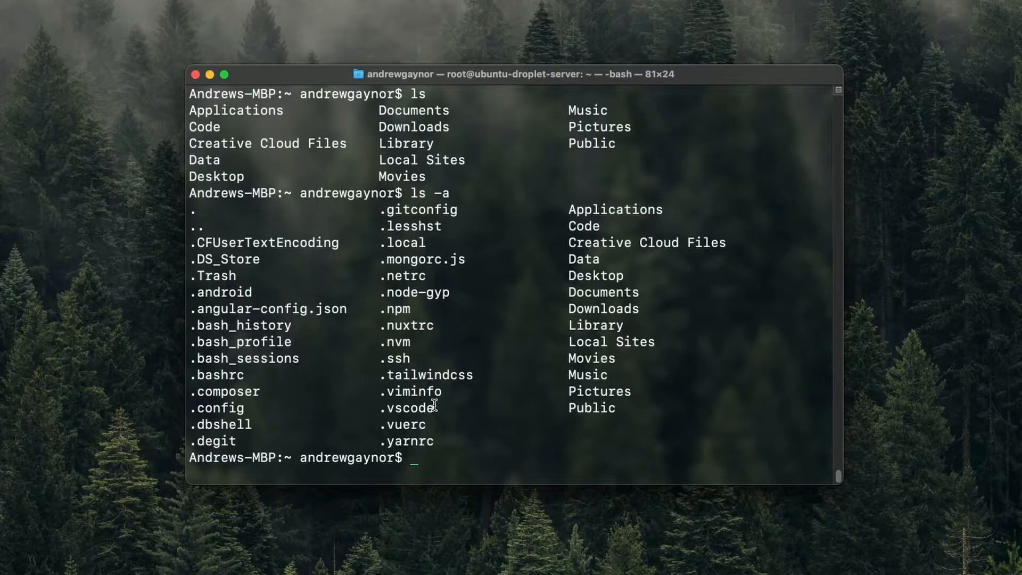
mouse_move(215, 281)
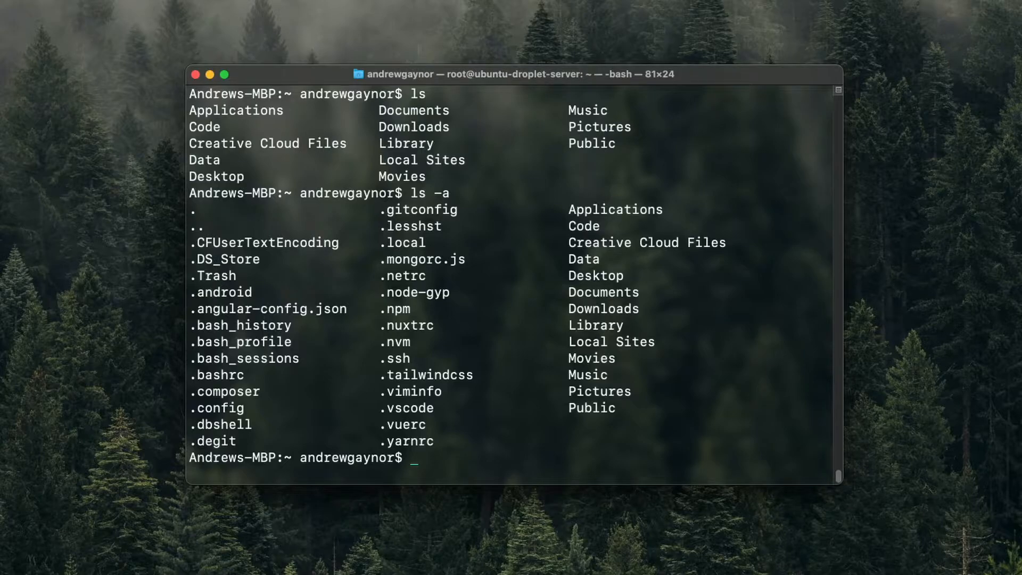
type("clear")
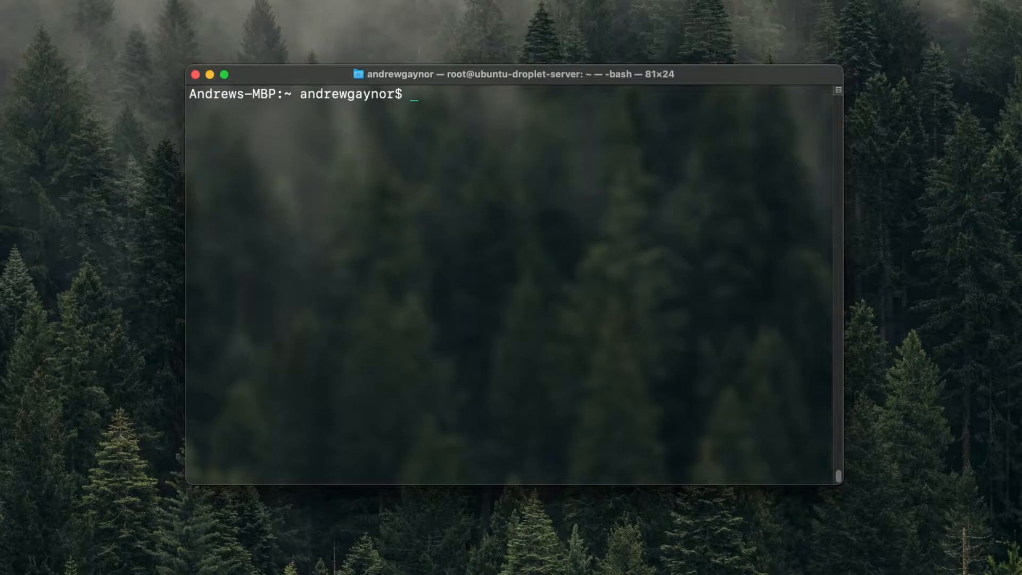
type("clear")
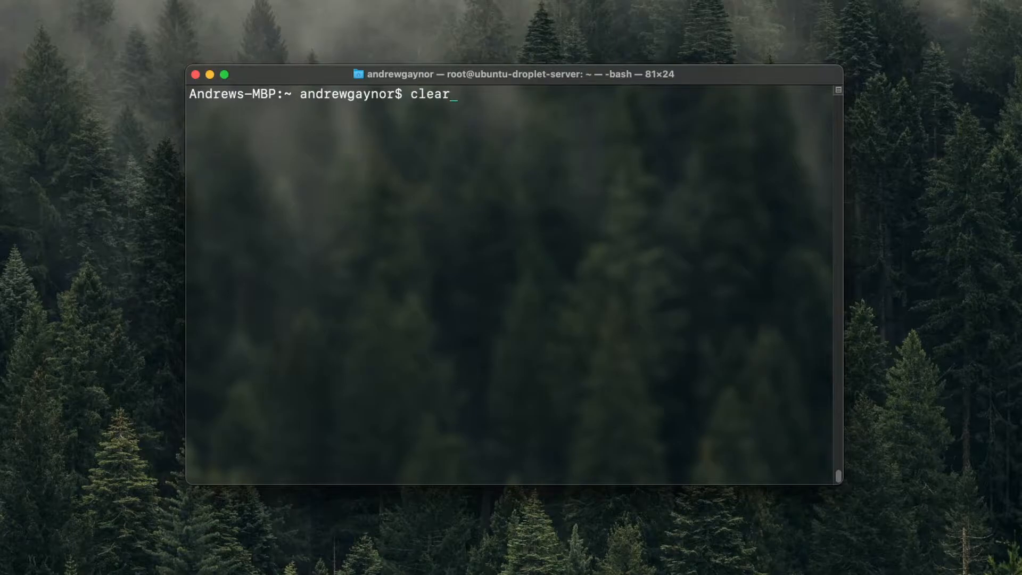
type("ls -a")
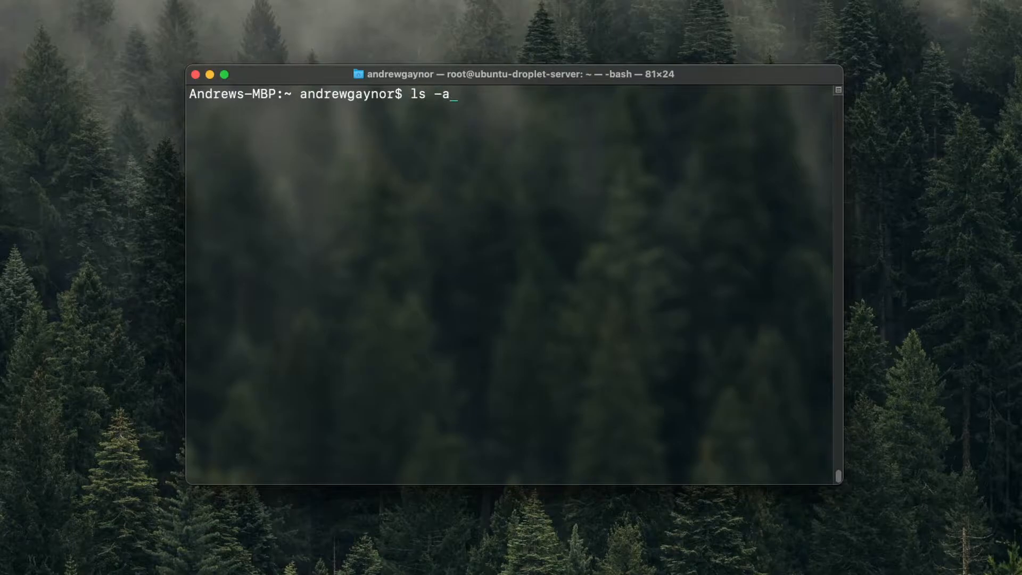
key("BackSpace")
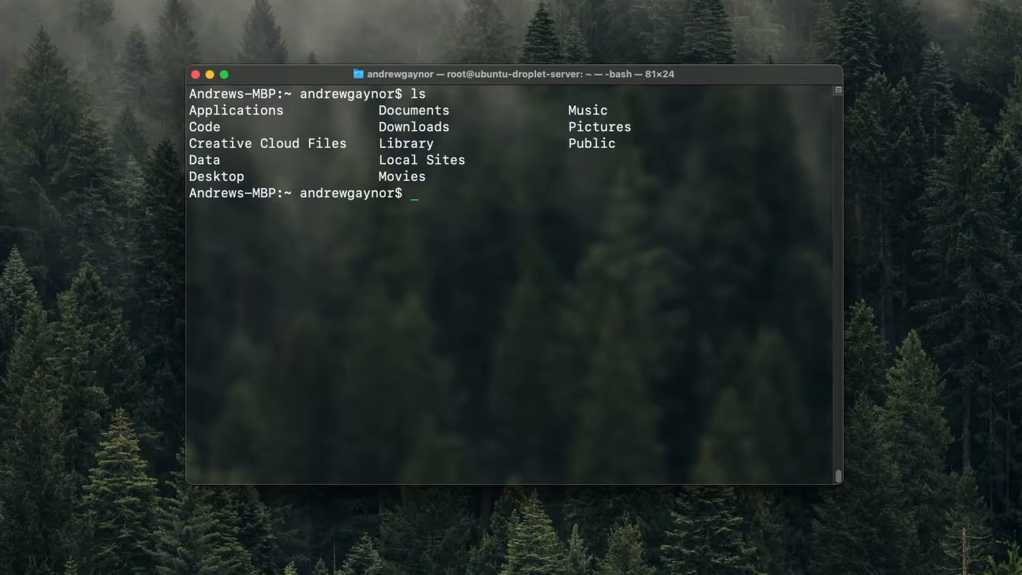
Step: Enter the Data folder, list its file data2021.sql, and return home with cd .
type("cd")
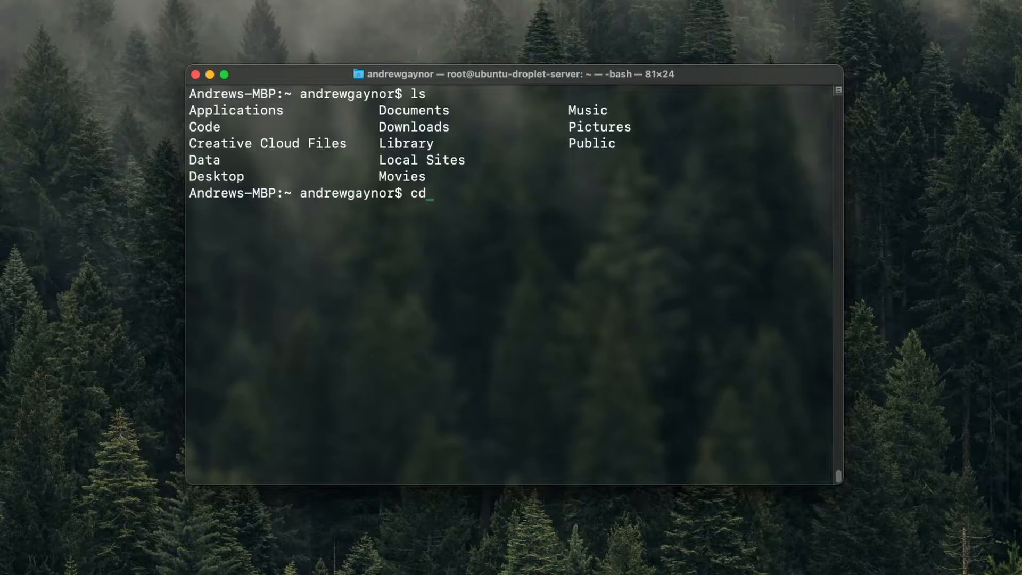
type("\" \"")
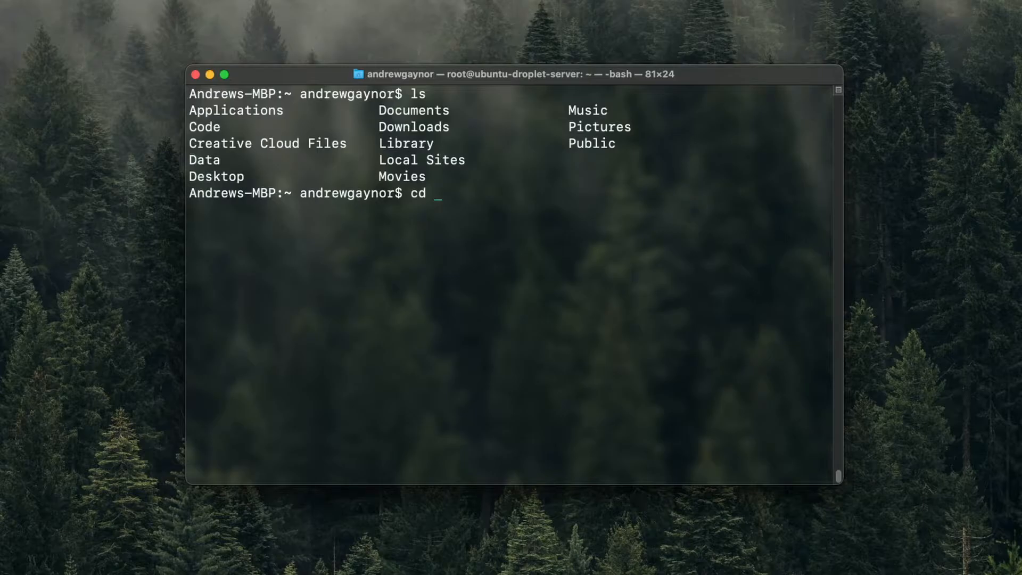
type("Data")
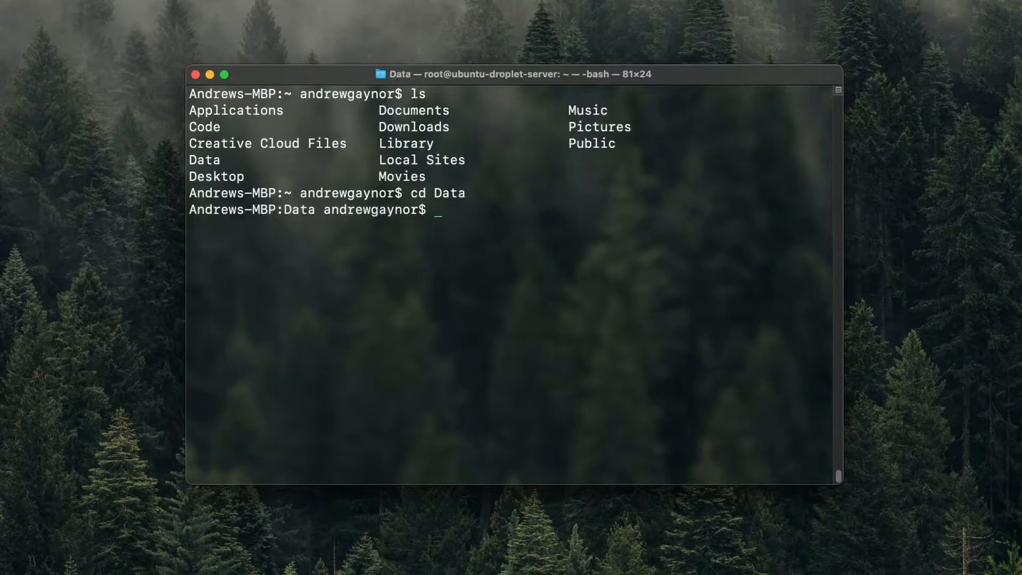
mouse_move(627, 220)
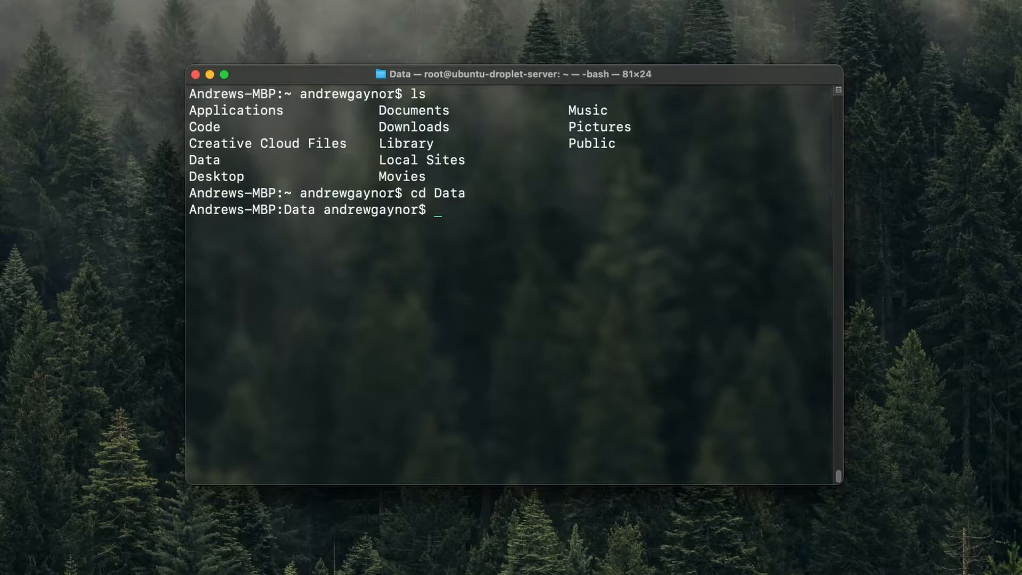
type("ls")
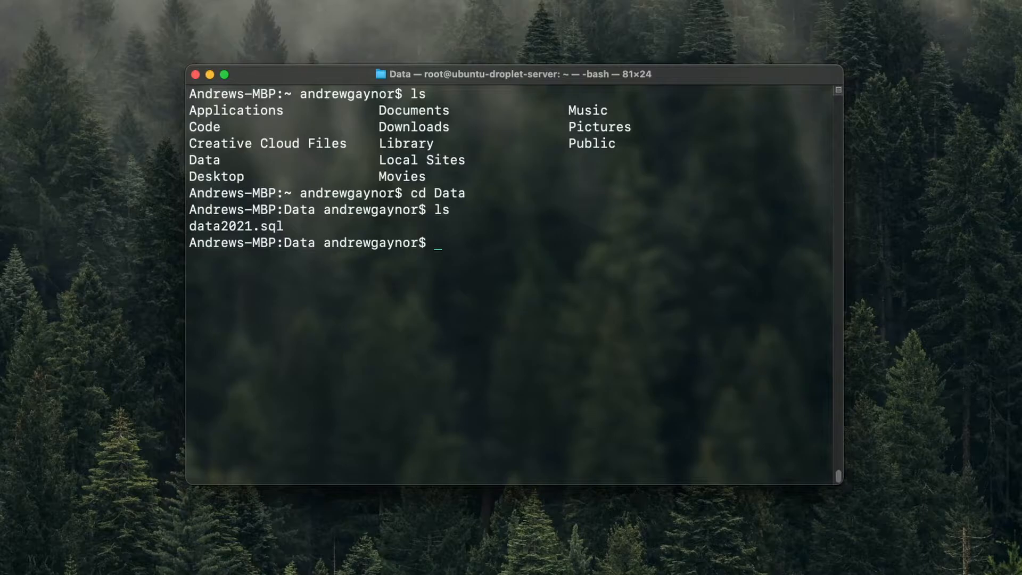
type("cd ..")
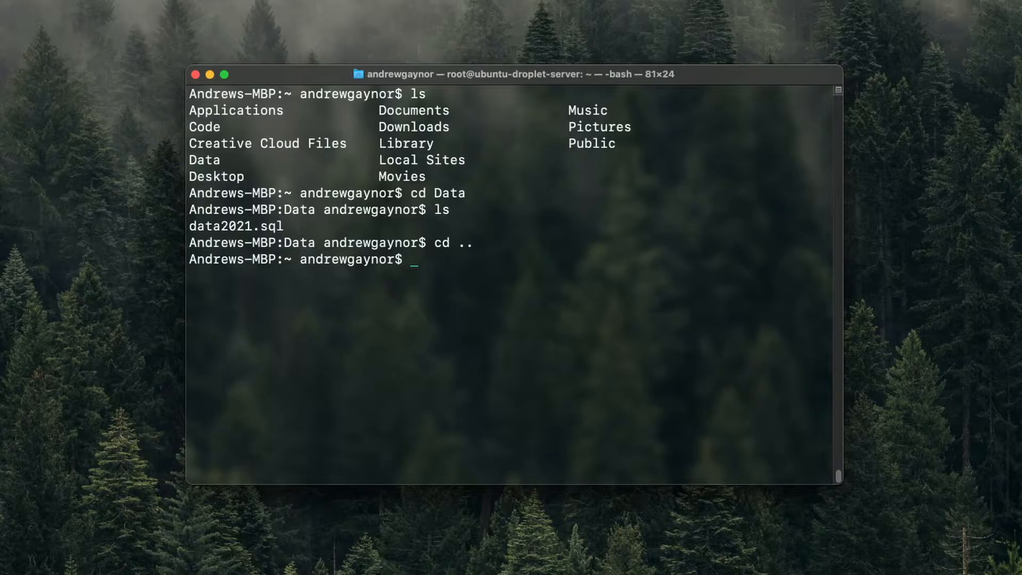
Step: Move into Code/fitness-tracker/src/pages and list its six JavaScript files, including workouts.js
type("cd Code/")
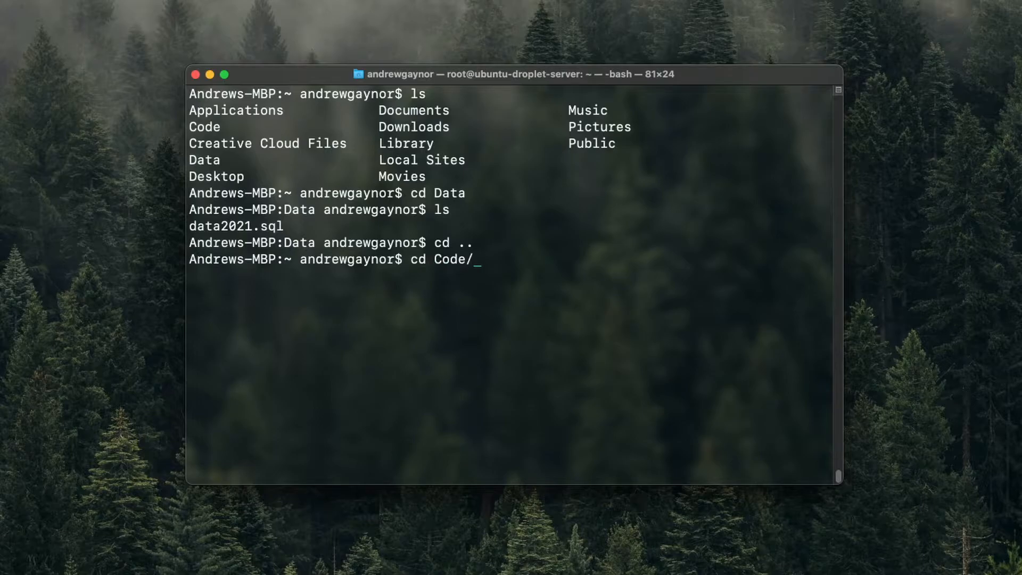
type("fit")
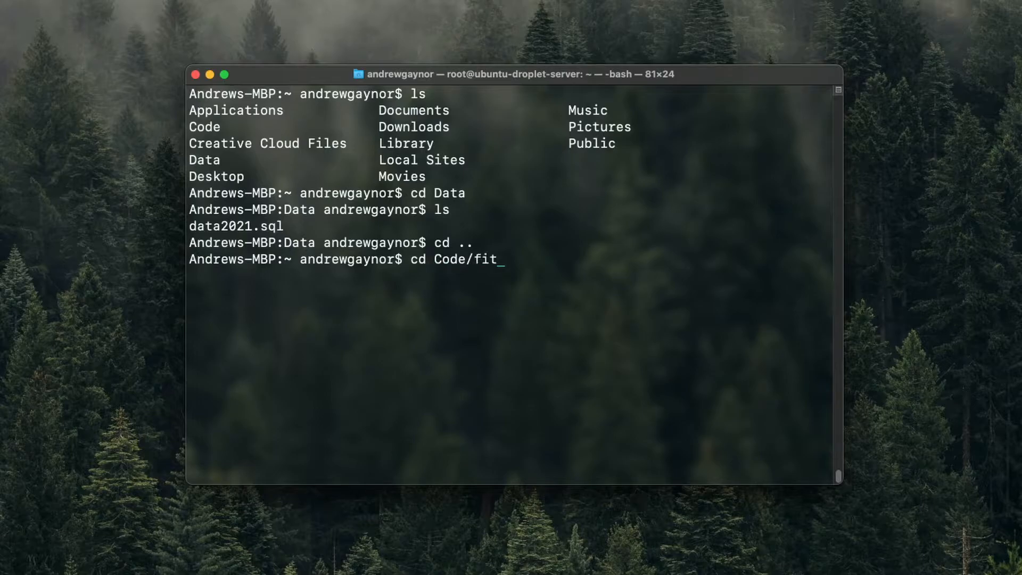
type("ness-track")
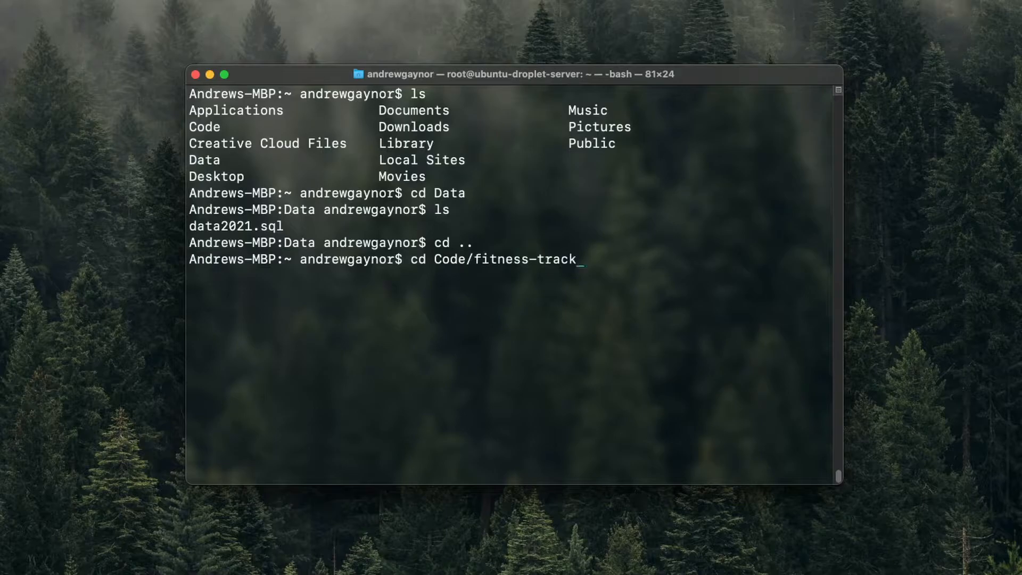
type("er/src")
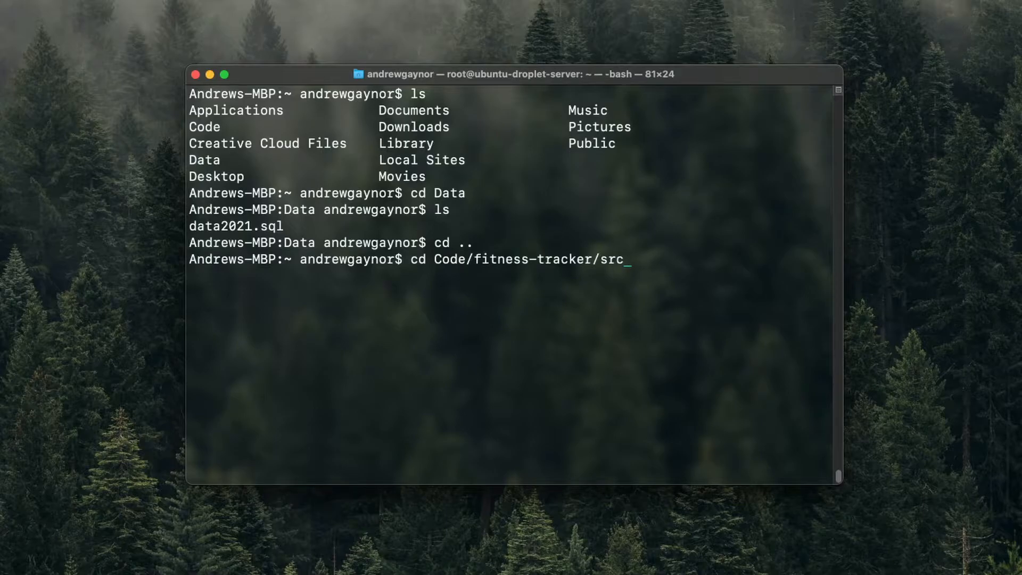
type("/pages")
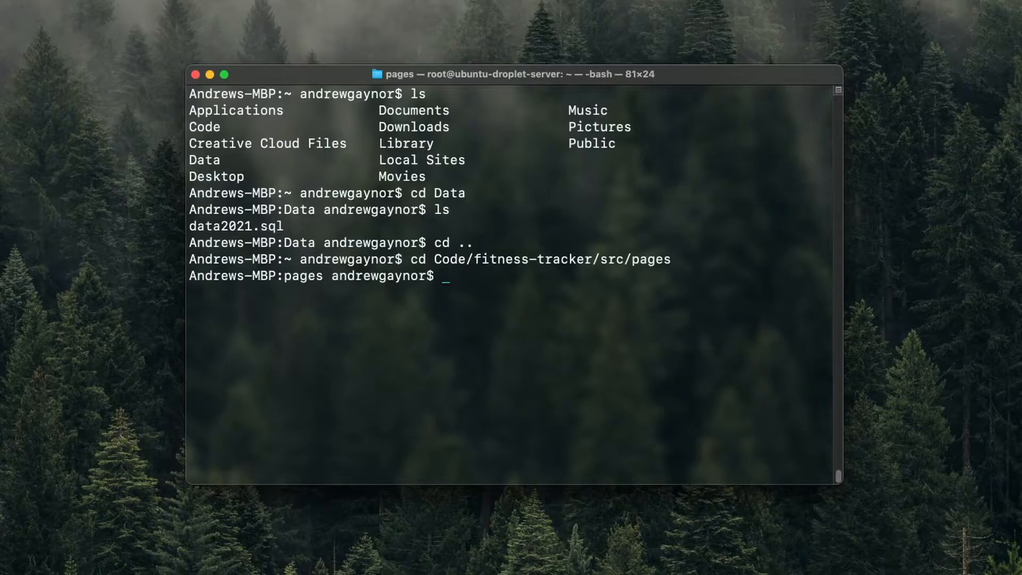
type("ls")
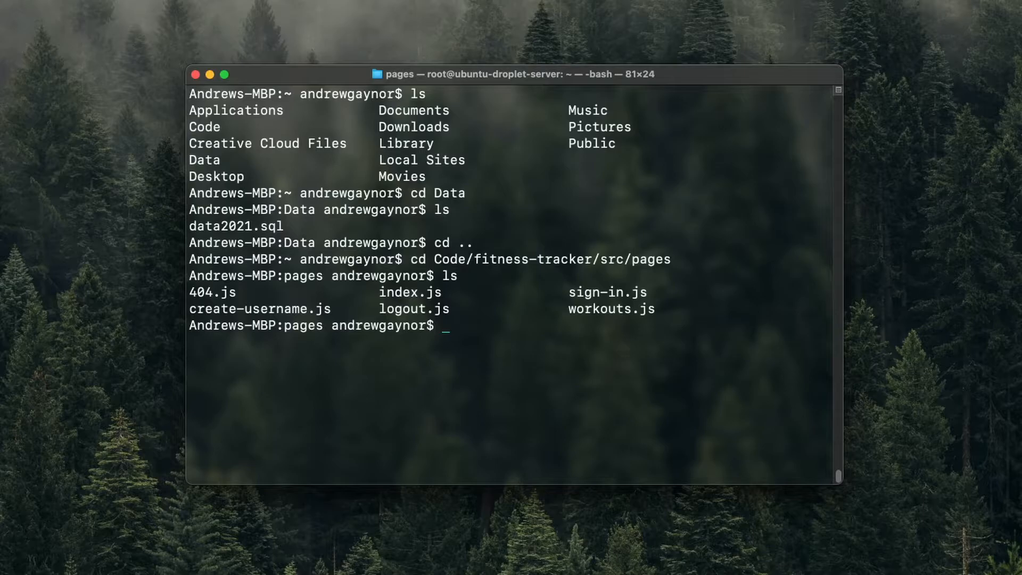
Step: Print workouts.js with cat and scroll down to its Redux connect export
type("cat")
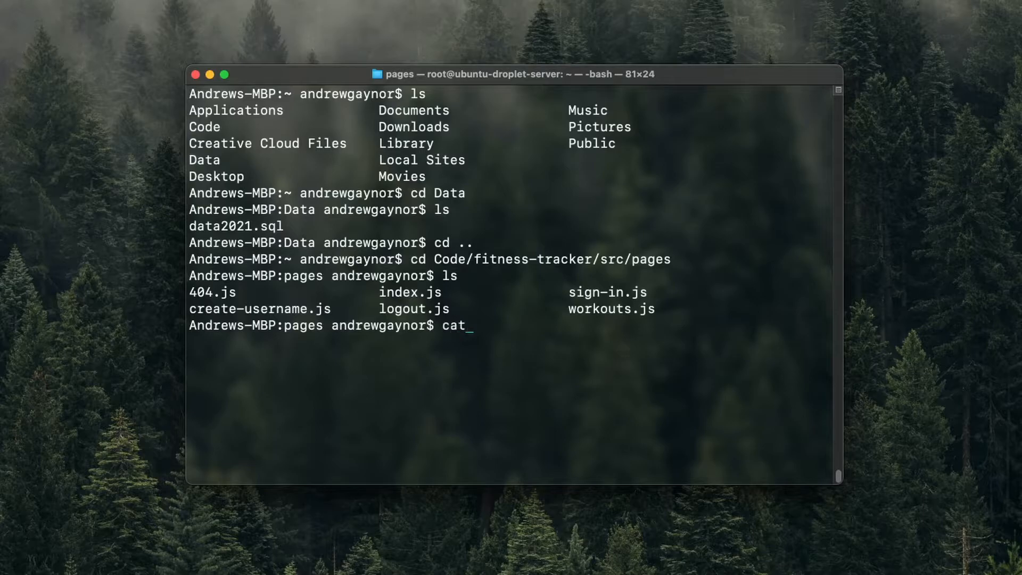
type("wo")
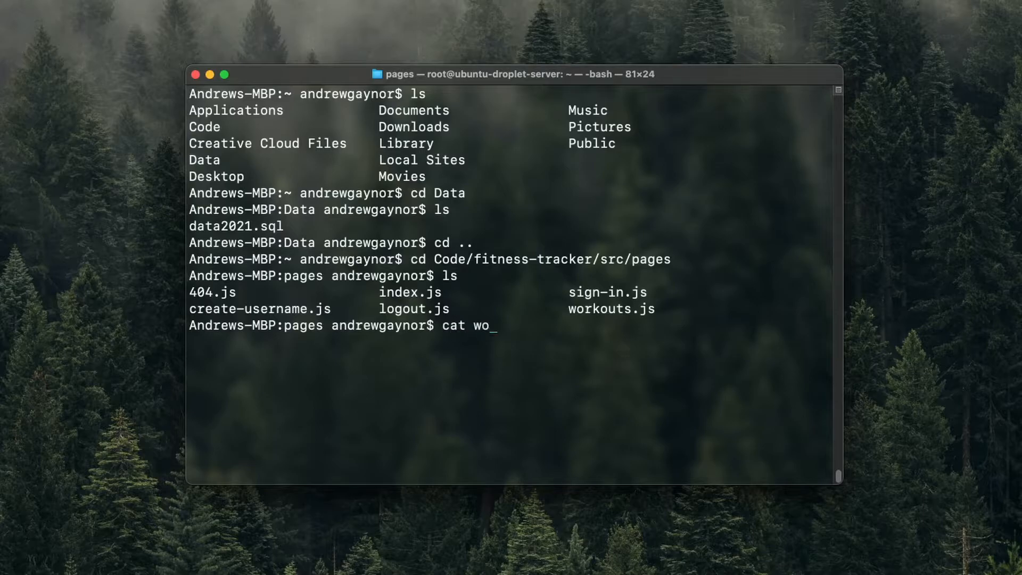
type("rkouts.js")
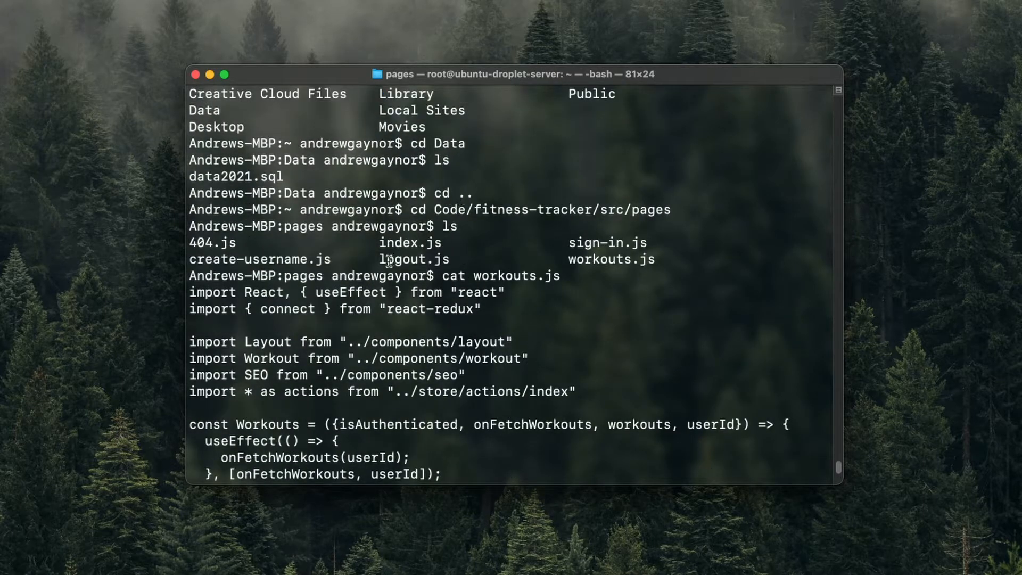
scroll("down", 3)
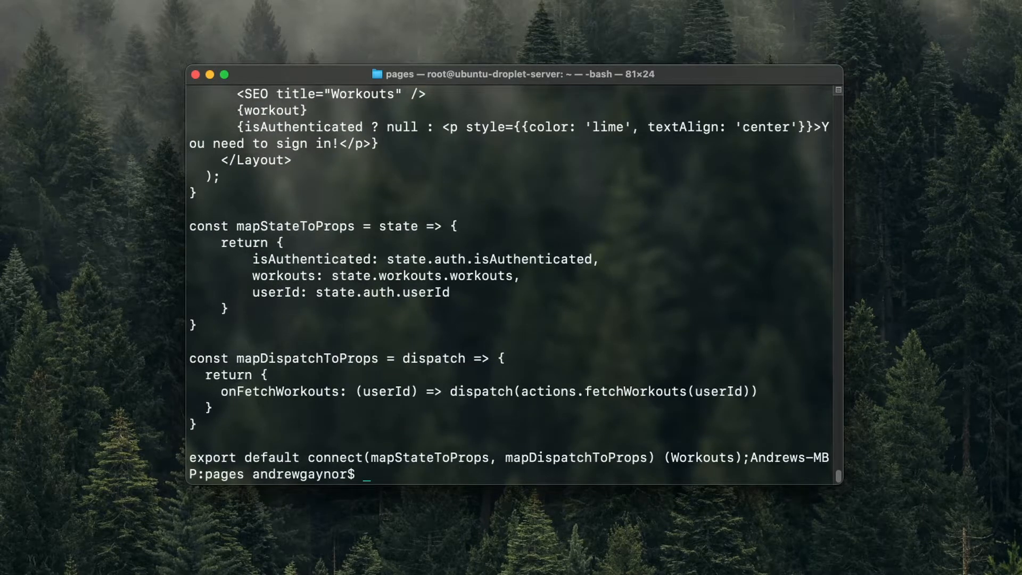
Step: Open workouts.js in less, page down to the dispatch mapping, and quit to the prompt
type("less workout")
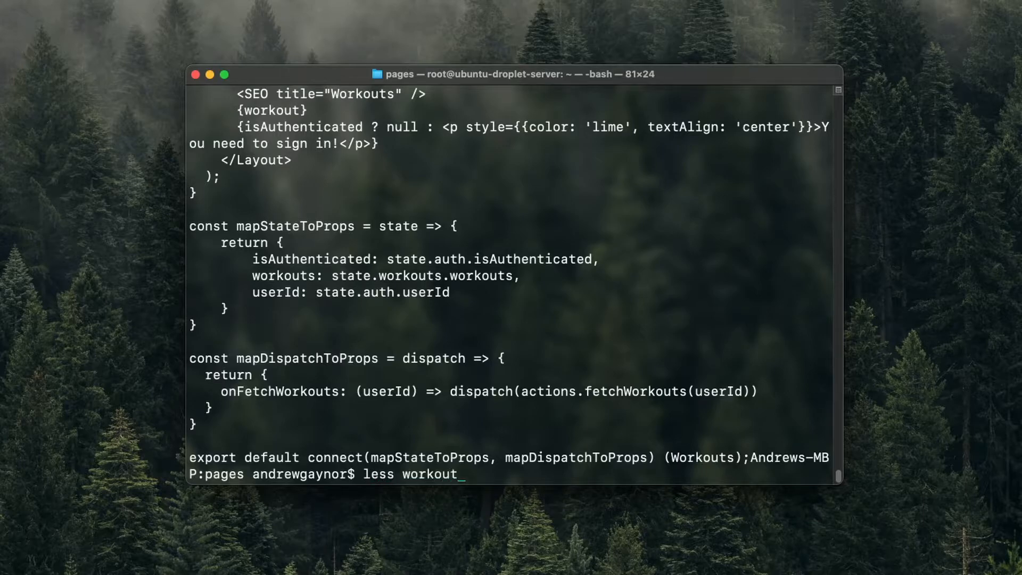
key("Return")
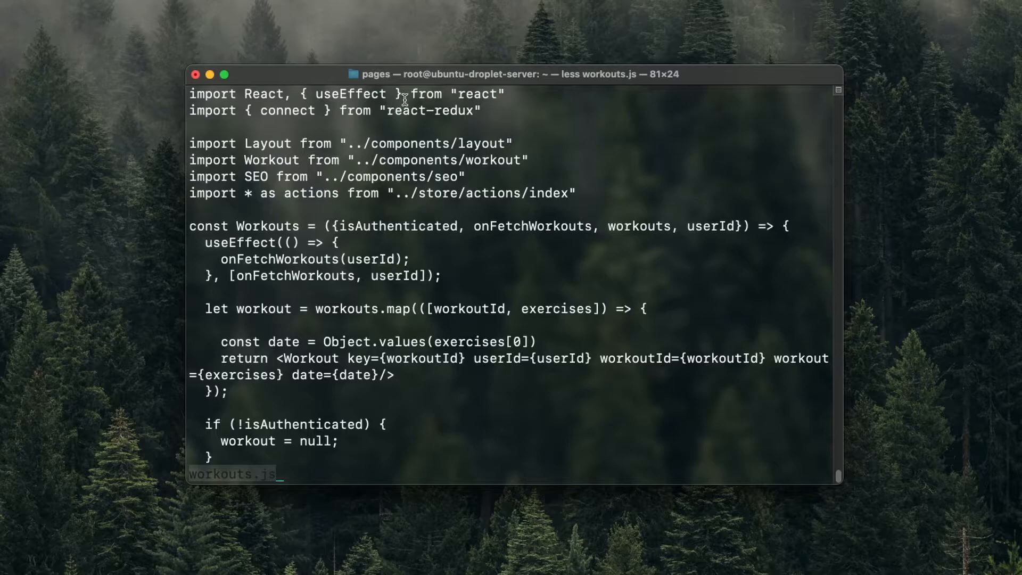
mouse_move(307, 235)
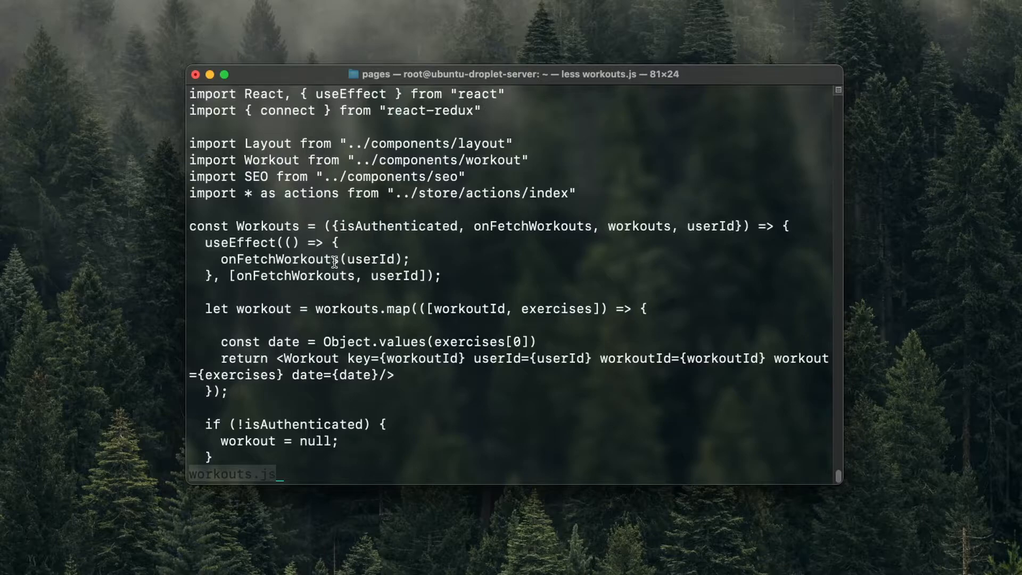
mouse_move(384, 388)
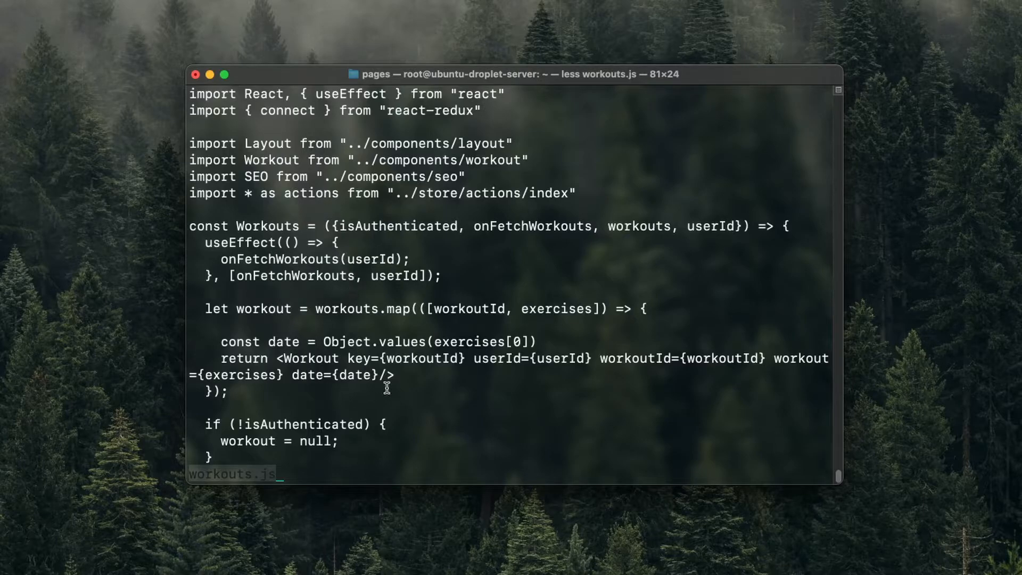
scroll("down", 3)
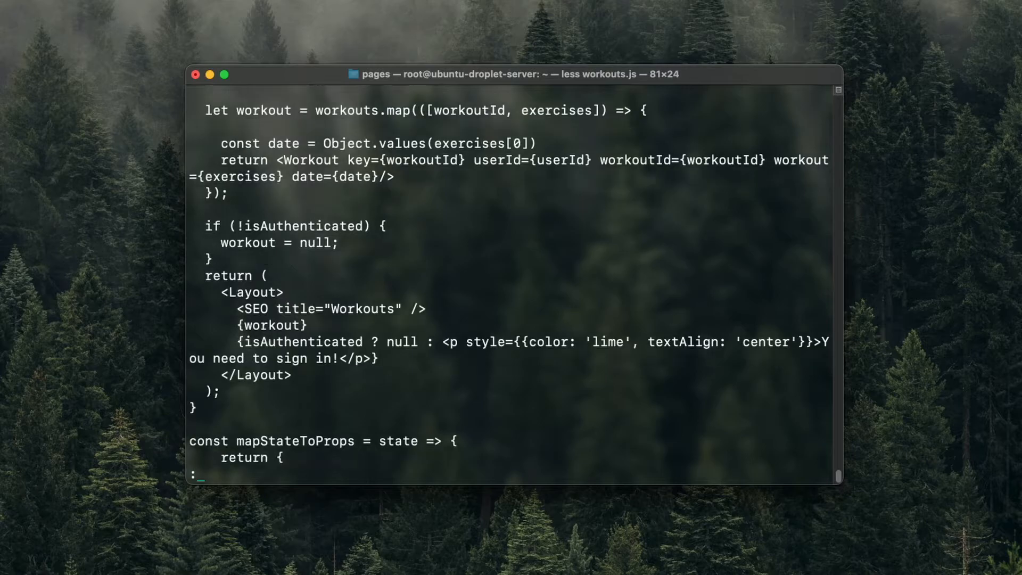
scroll("down", 3)
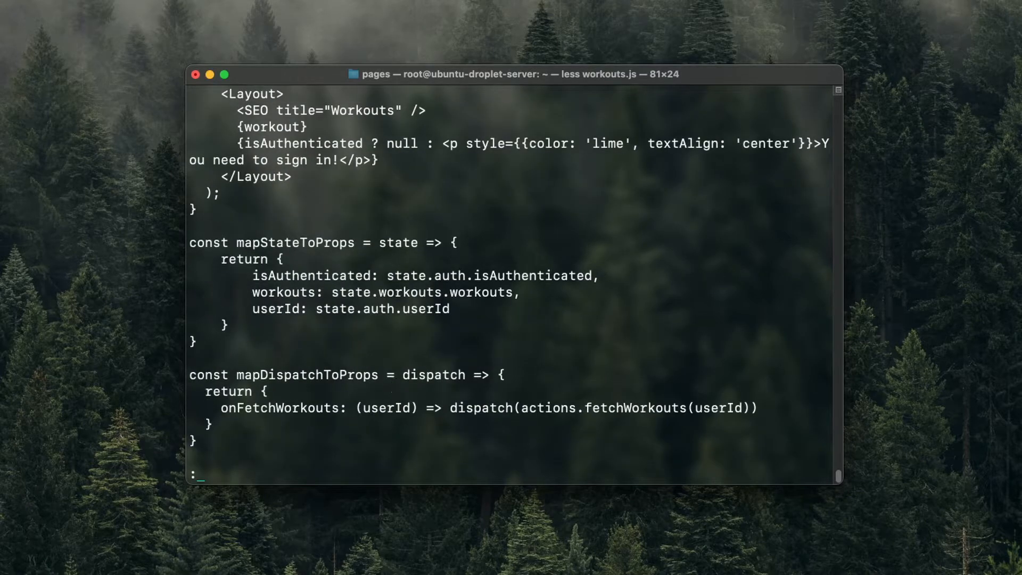
scroll("down", 3)
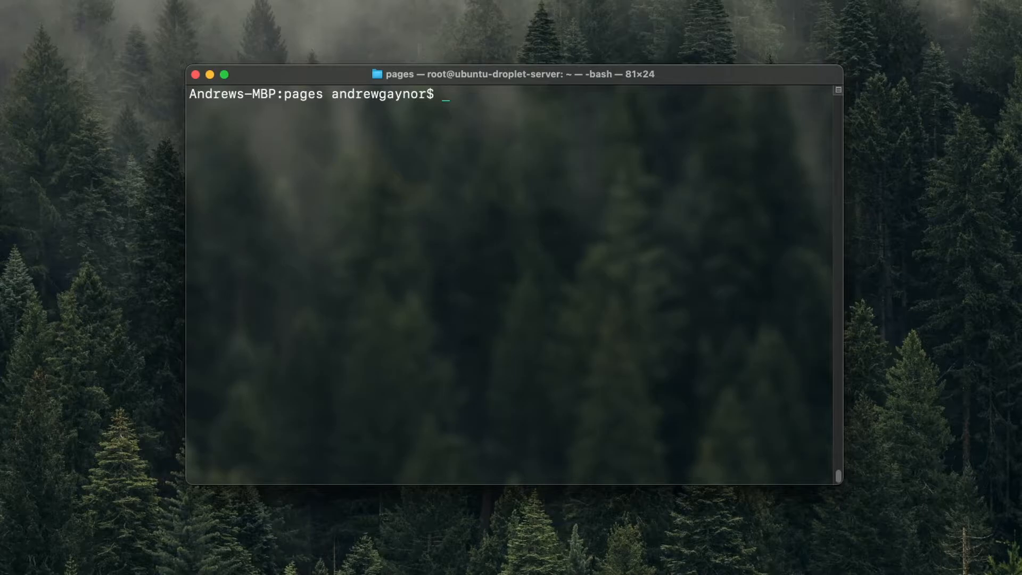
Step: Go up three levels from pages into Portfolio with cd ../../../Portfolio
type("cd")
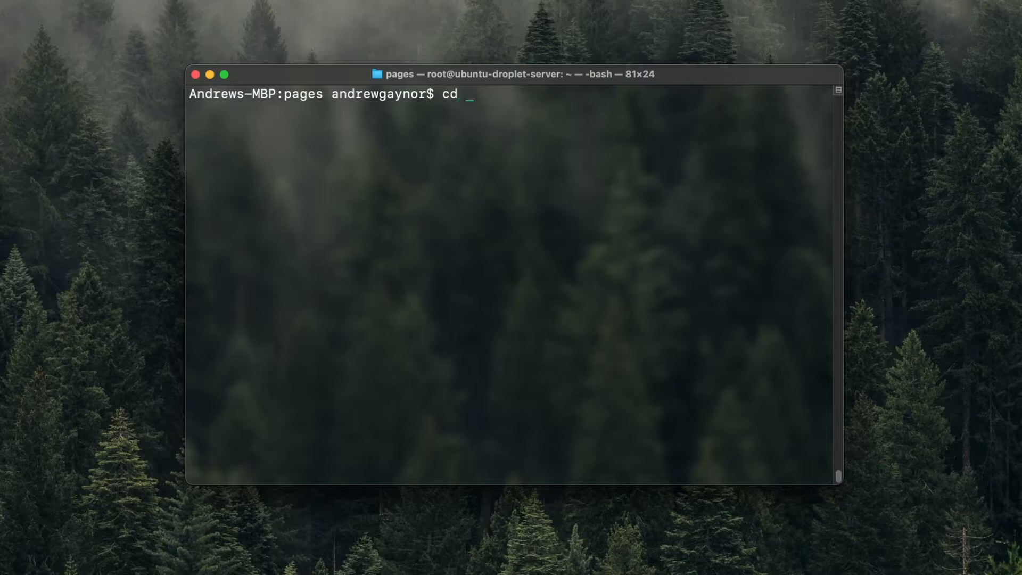
type("..")
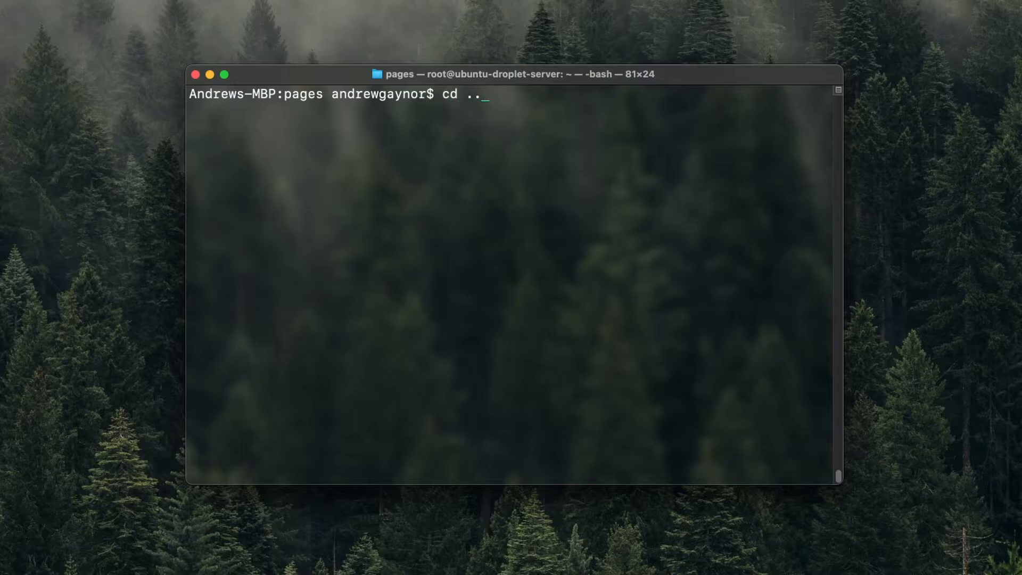
type("/..")
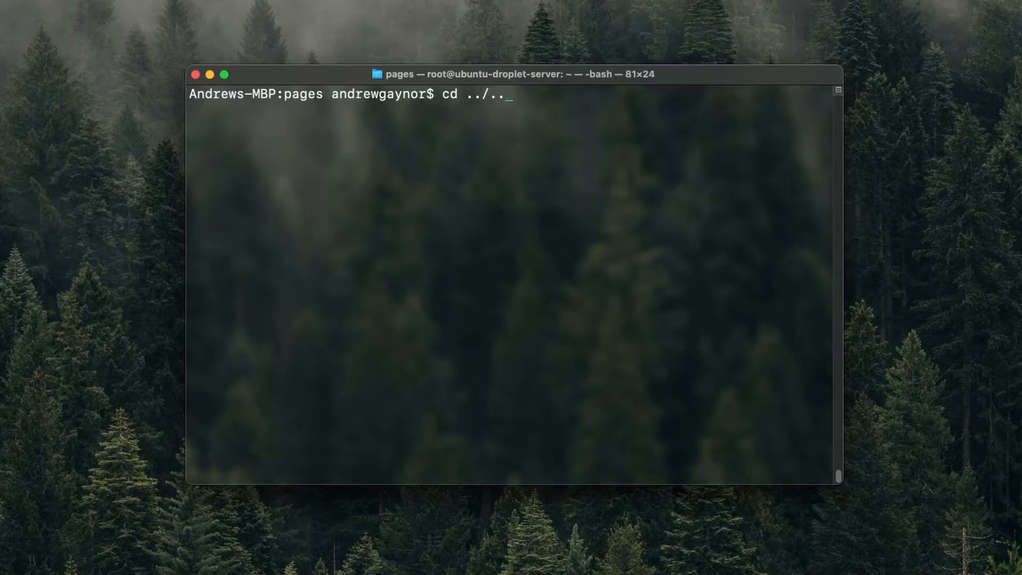
type("/")
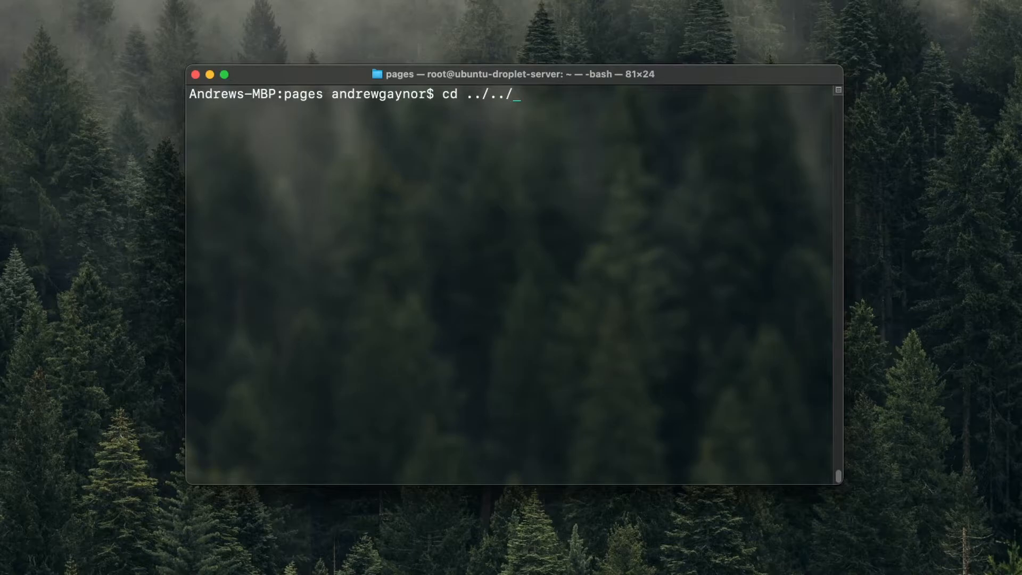
type("..")
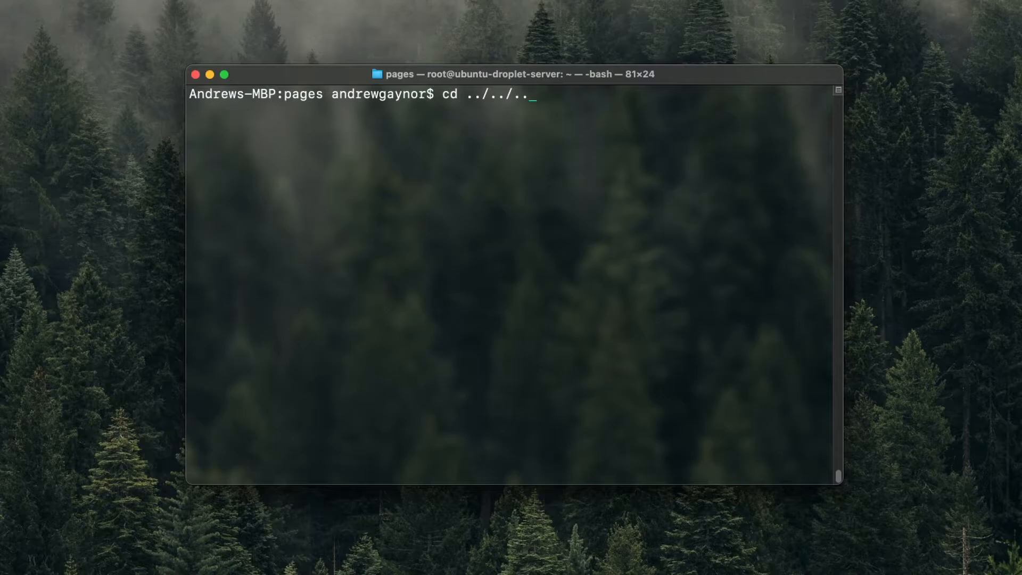
type("Por")
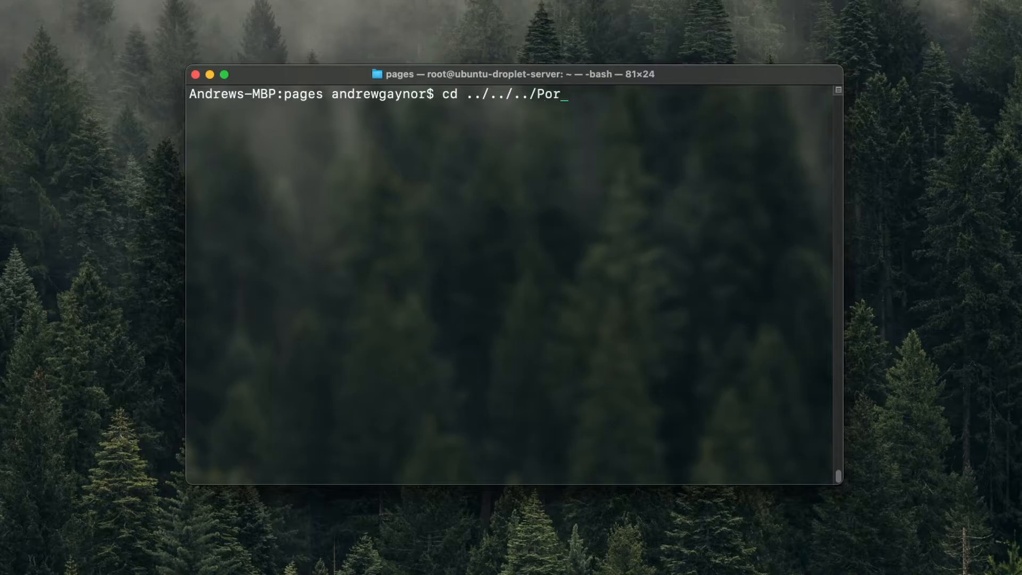
type("tfolio")
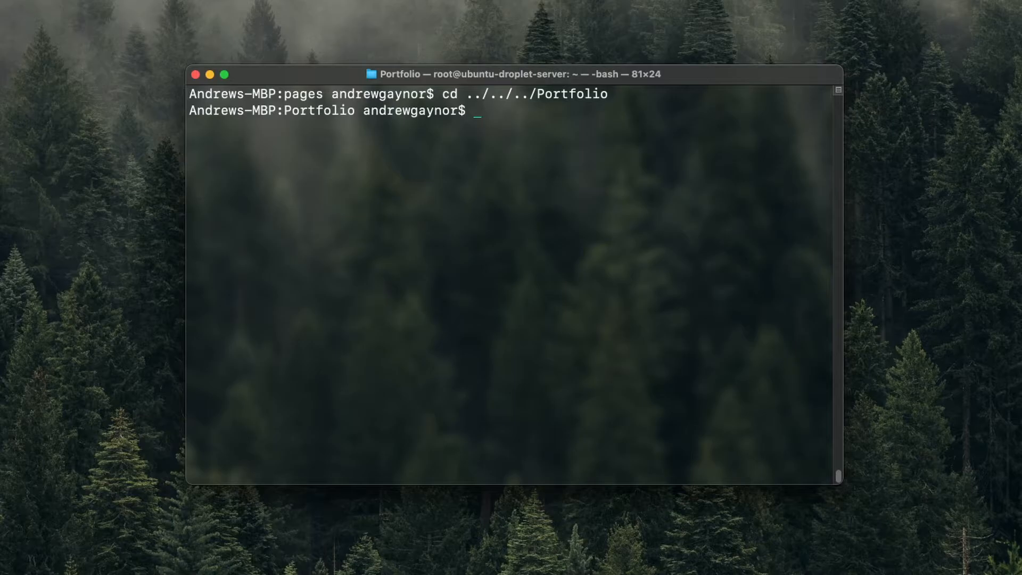
Step: Print the Portfolio folder path with pwd, then return to the home folder with cd ~
type("p")
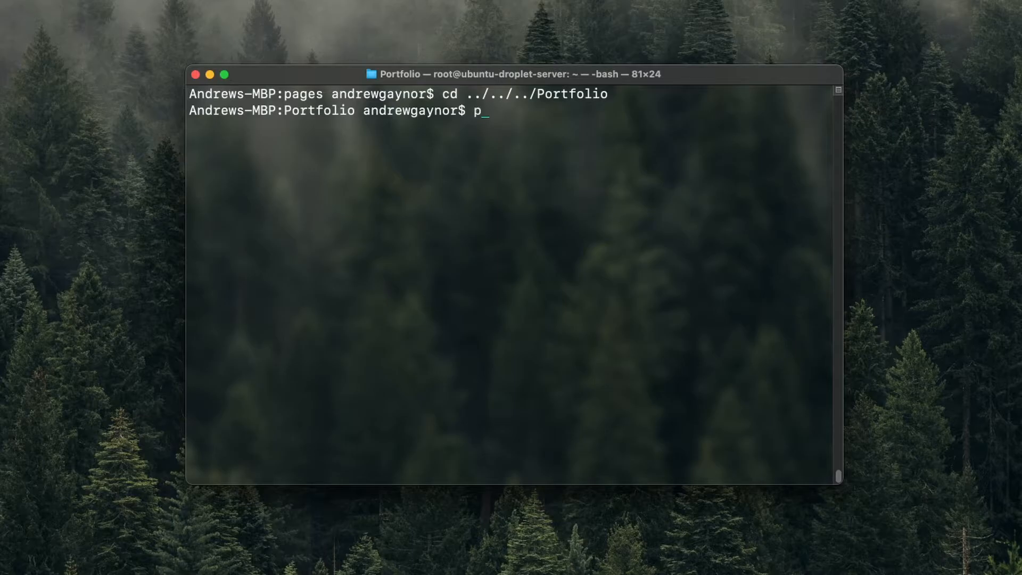
type("wd")
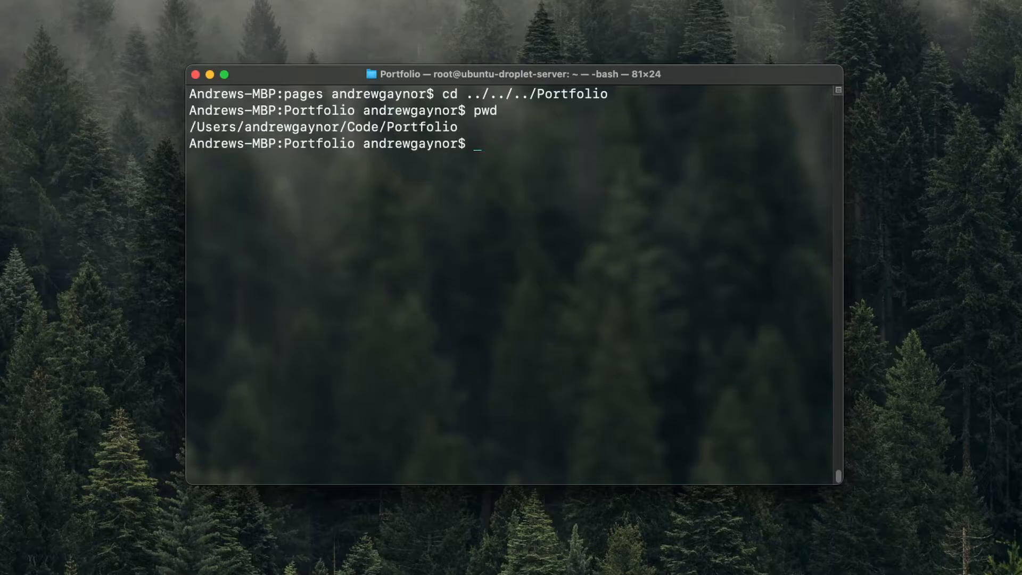
mouse_move(291, 125)
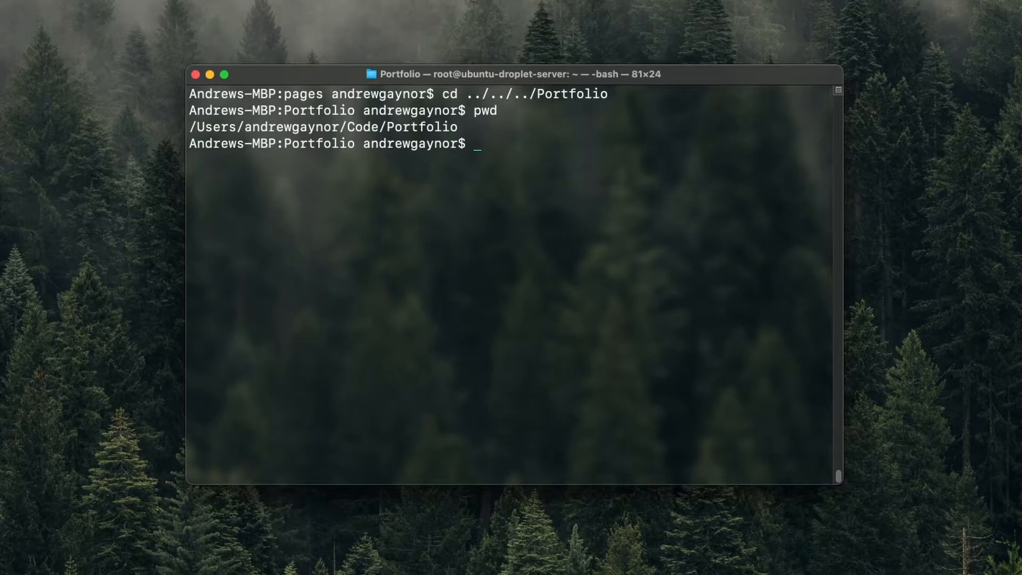
type("cd ../")
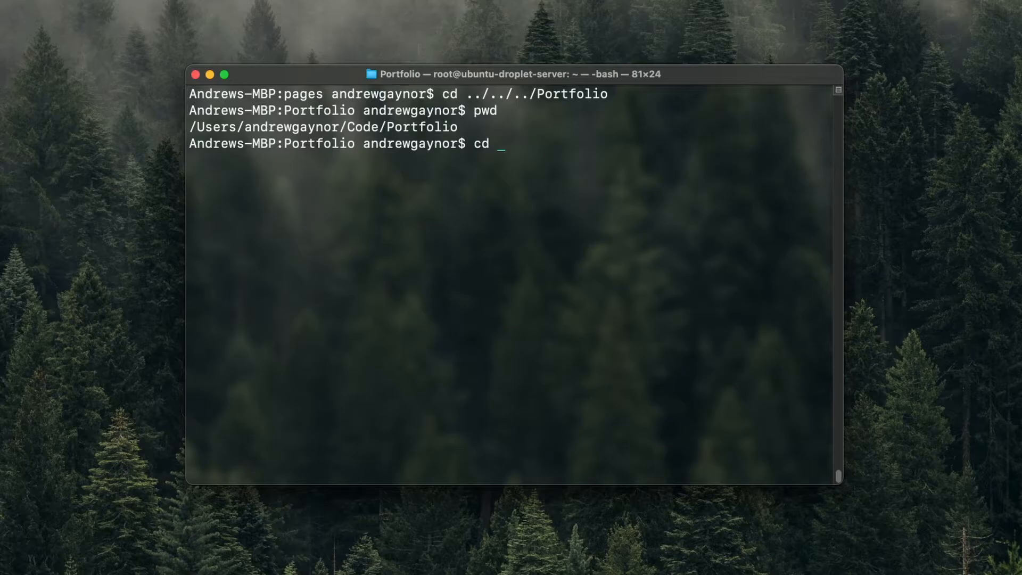
type("~")
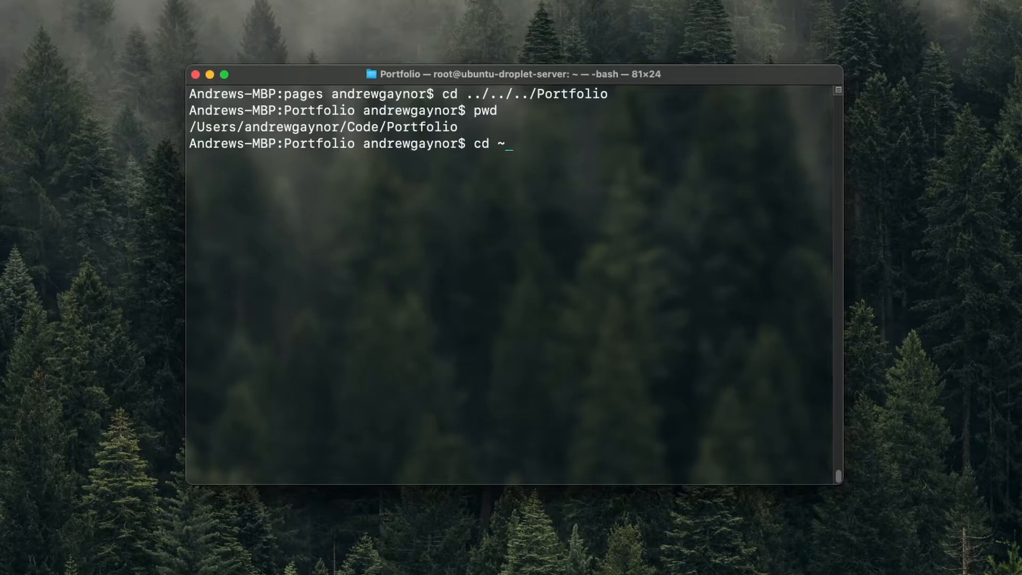
mouse_move(477, 181)
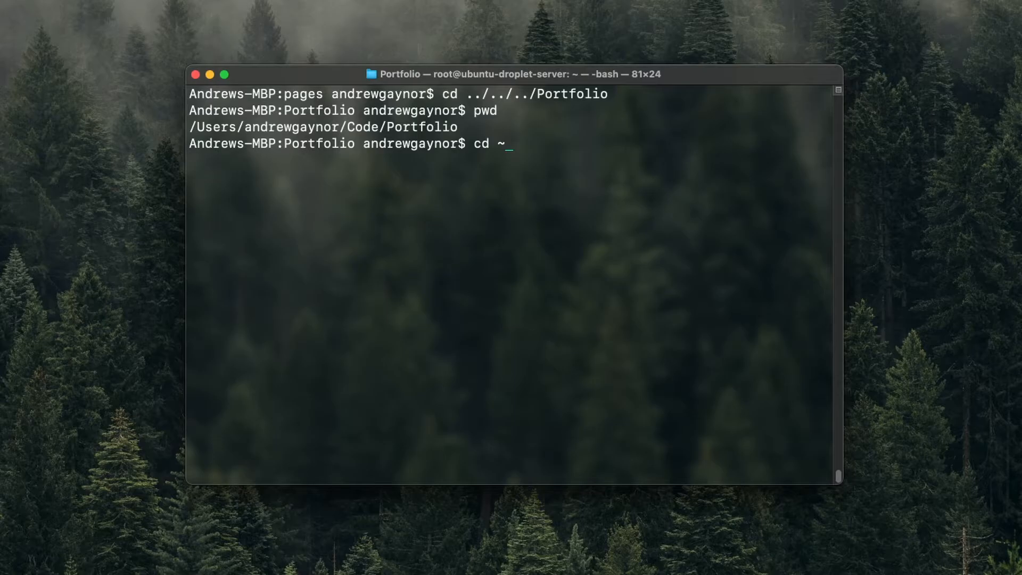
type("/")
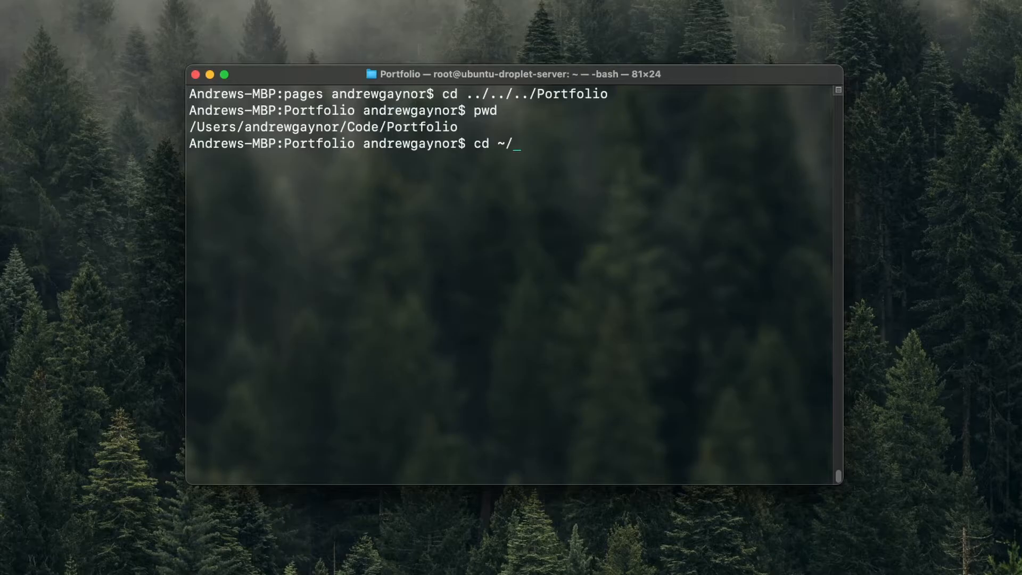
type("C")
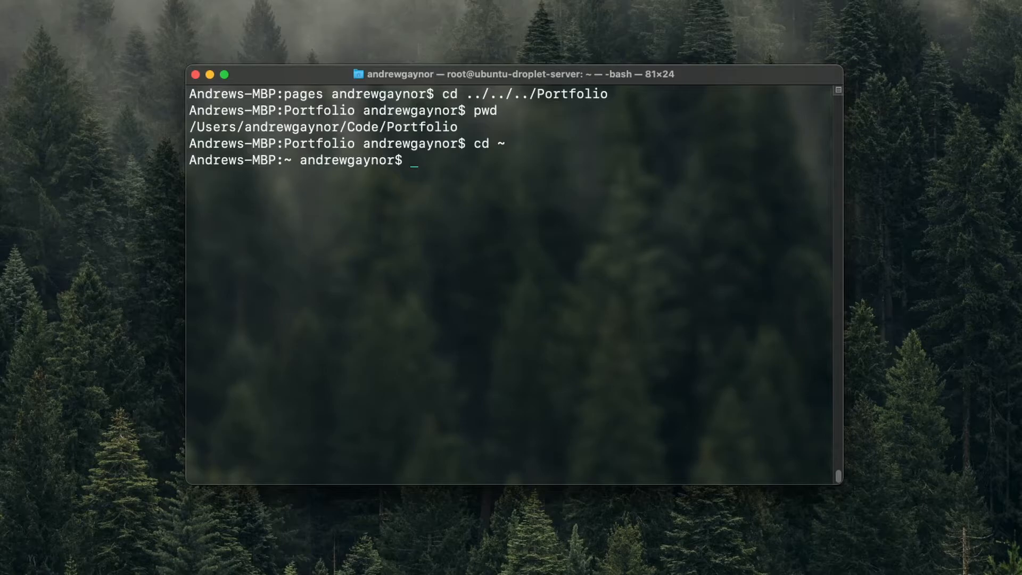
Step: Create an empty example.js with touch, confirm it with ls, and open it in nano
type("touch")
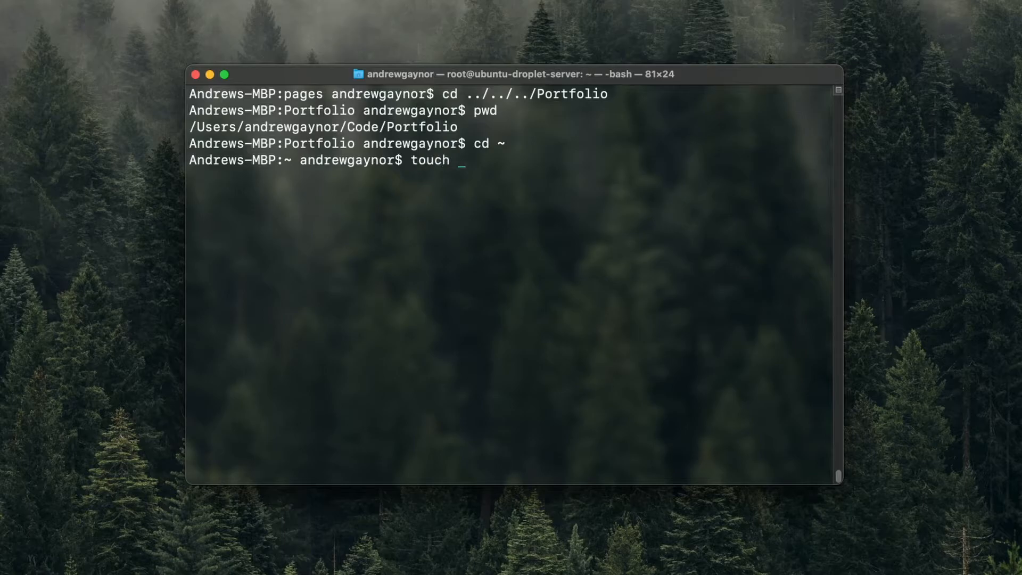
type("example.js")
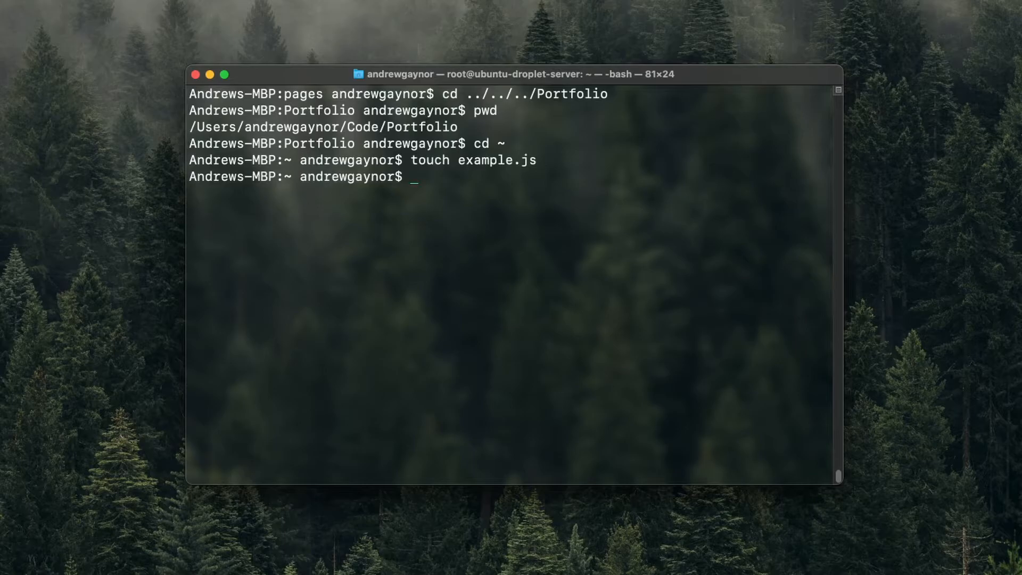
type("ls")
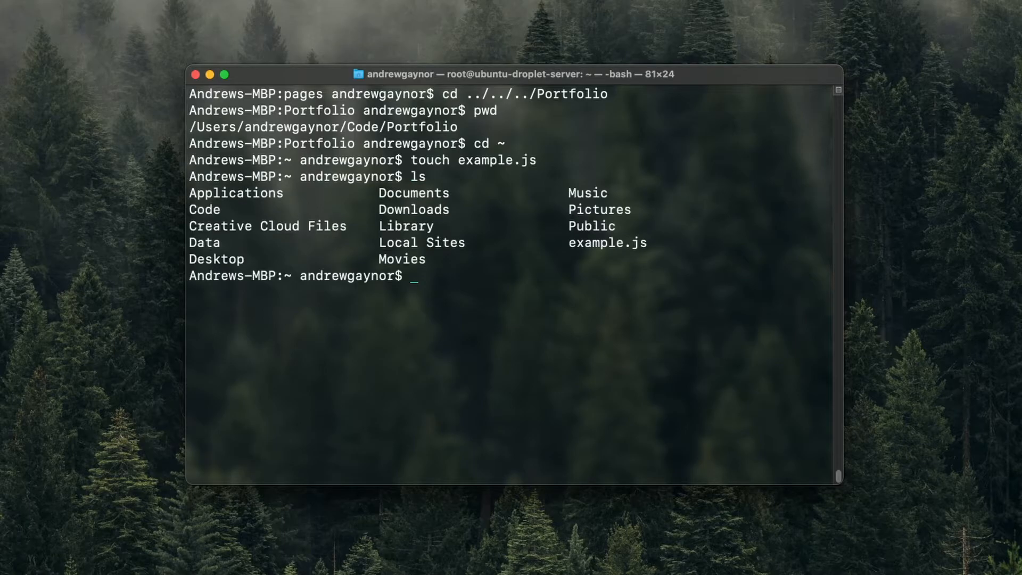
mouse_move(807, 287)
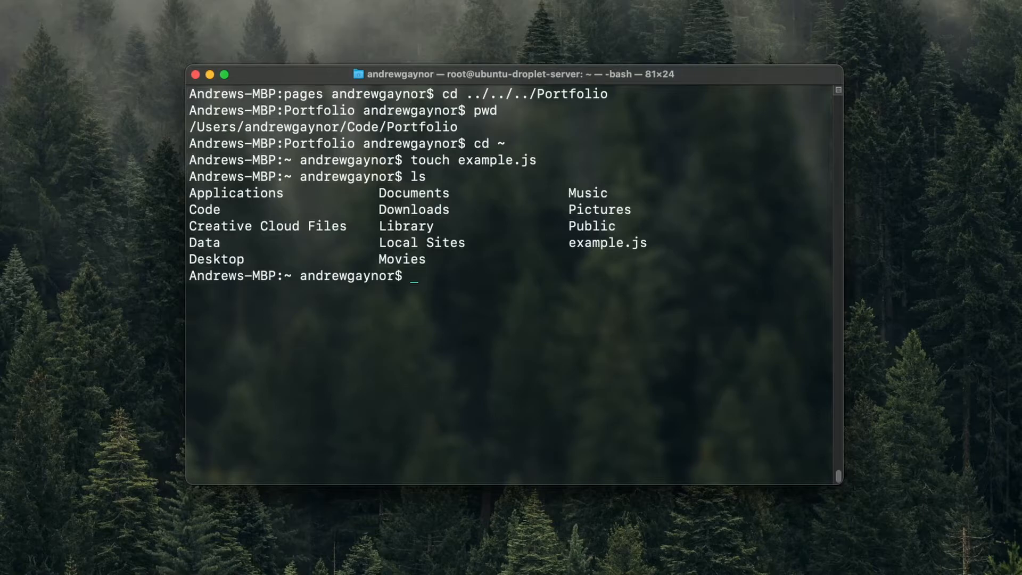
type("nano e")
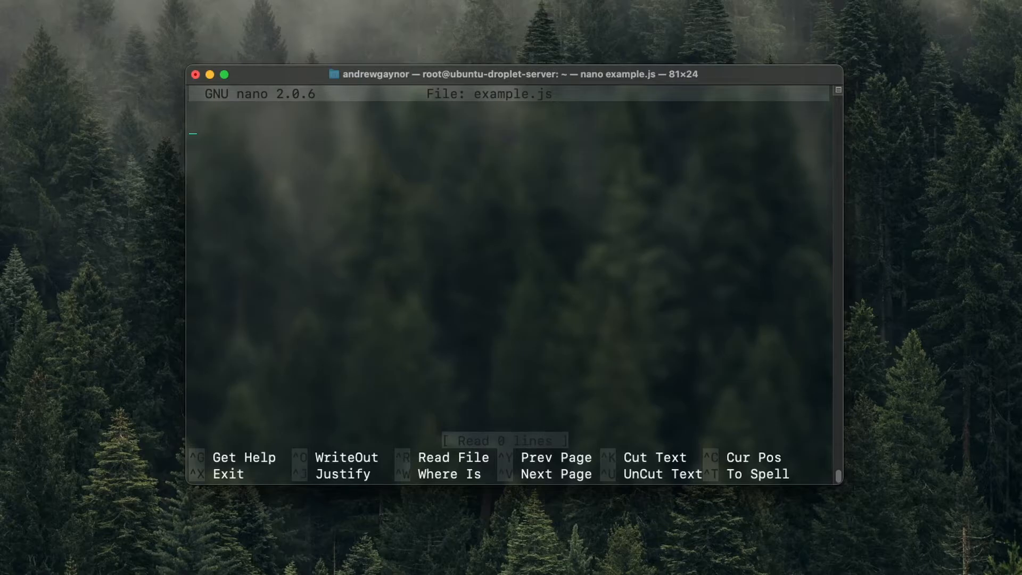
Step: Write 'PIZZA PARTY' into example.js, then save it and exit nano
type("P")
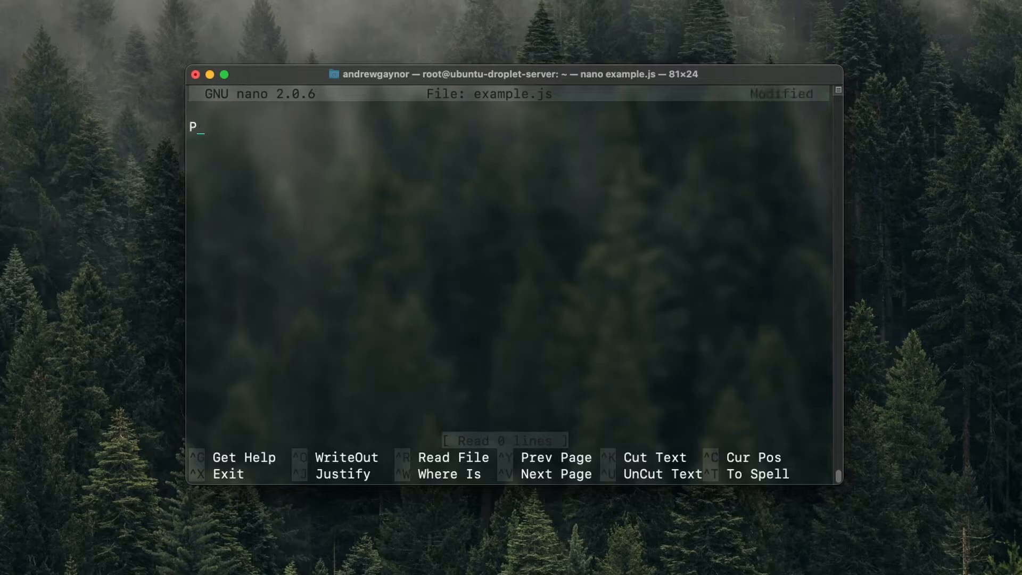
type("IZZA PARTY")
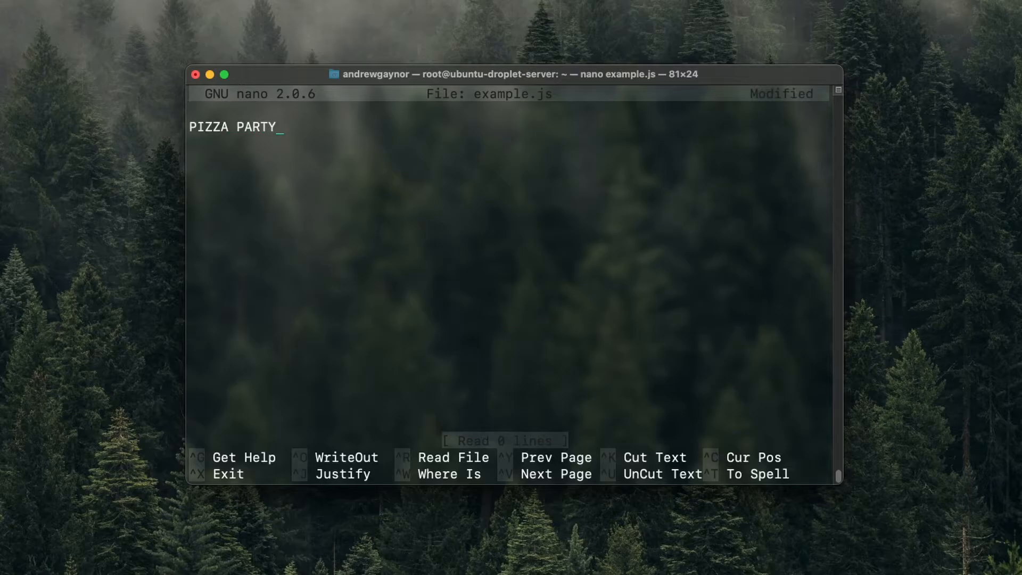
key("ctrl+x")
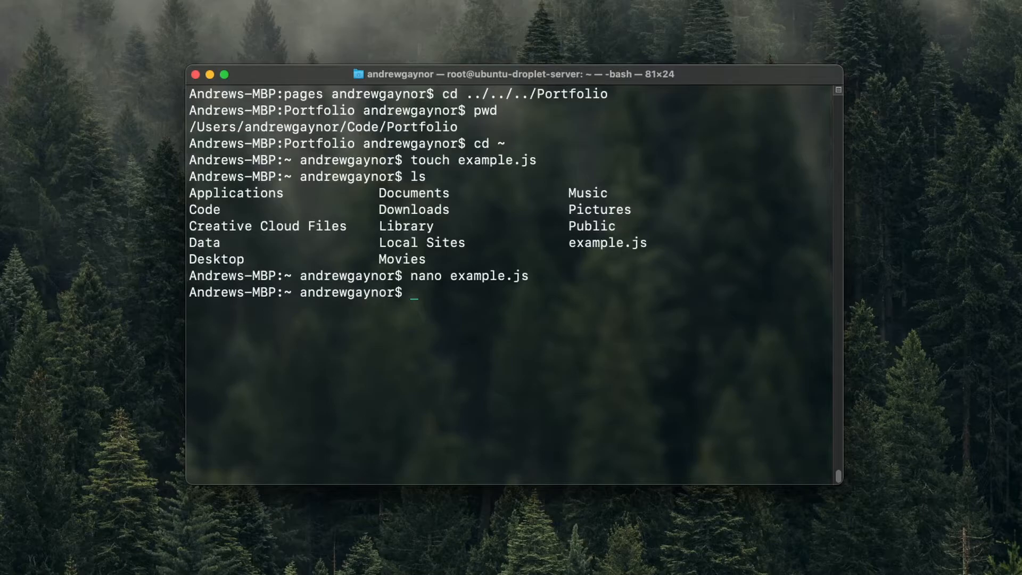
Step: Rename example.js to e.js with mv, confirm with ls, and print its PIZZA PARTY contents
type("cat example.js")
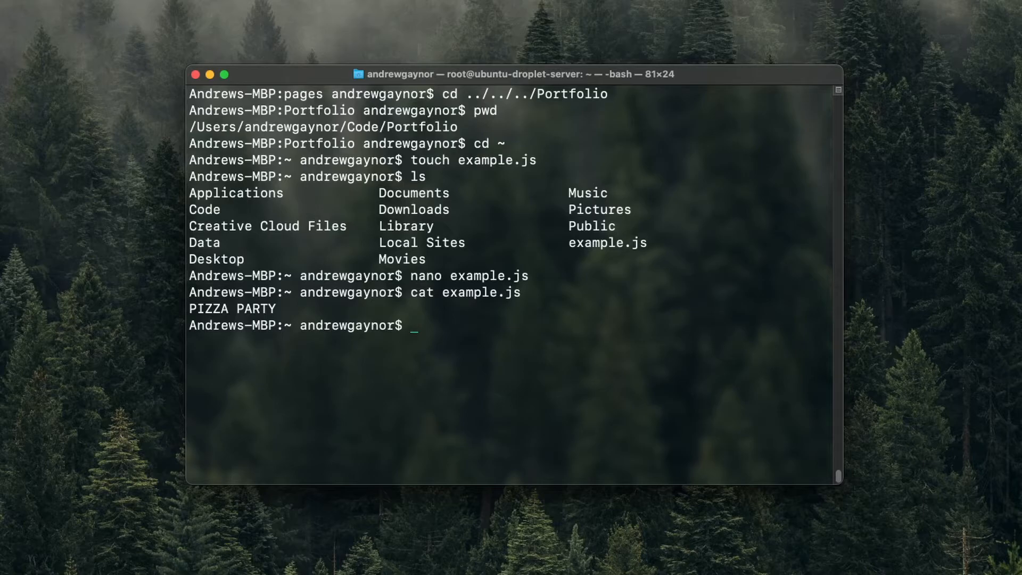
type("mv")
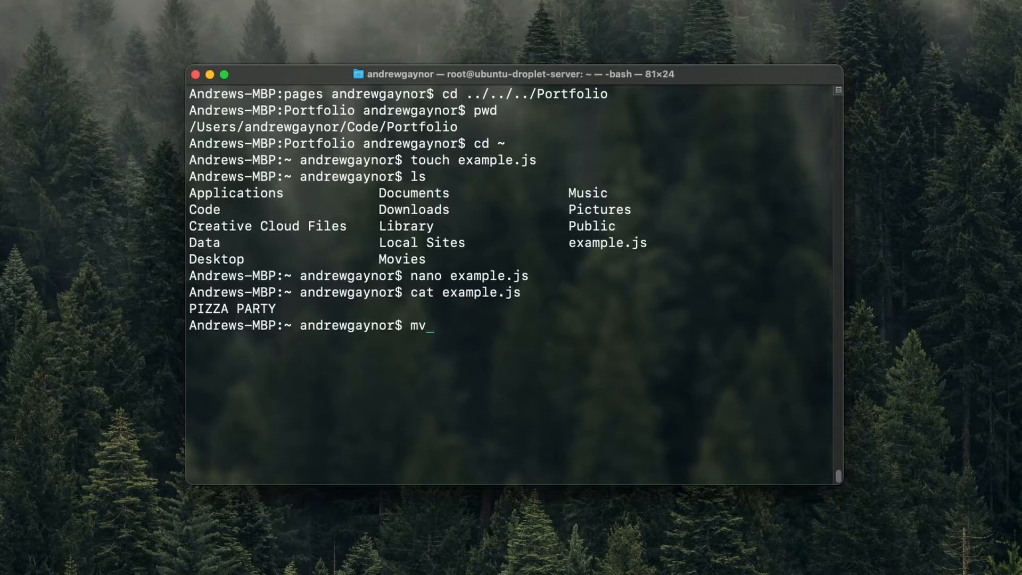
type("exampl")
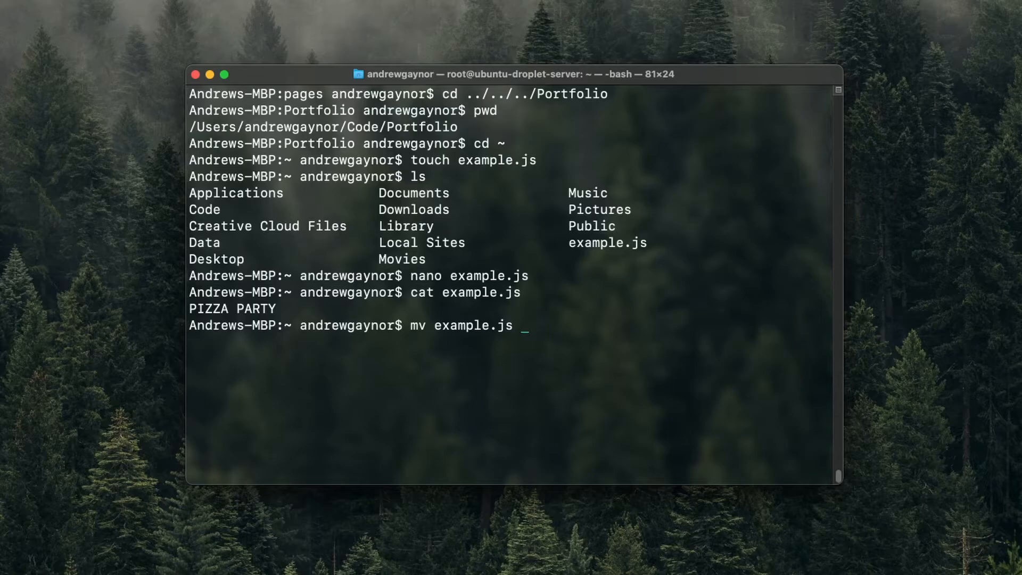
type("e.js")
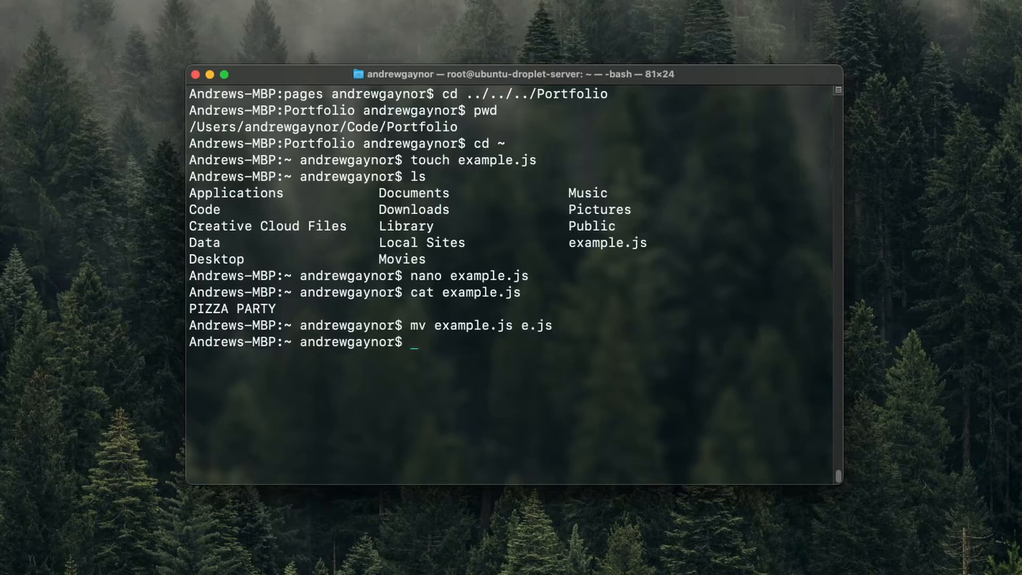
type("ls")
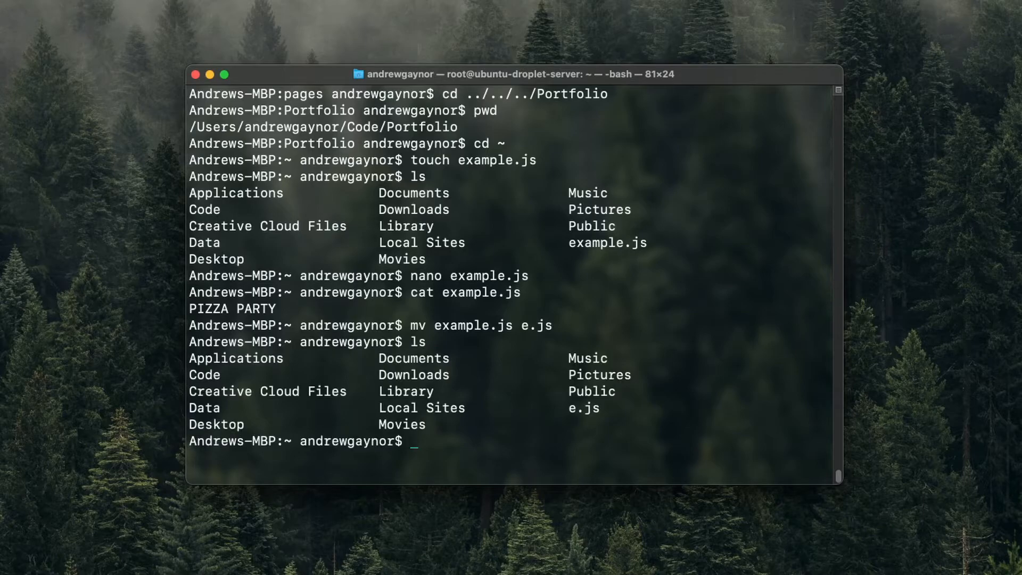
type("cat e.js")
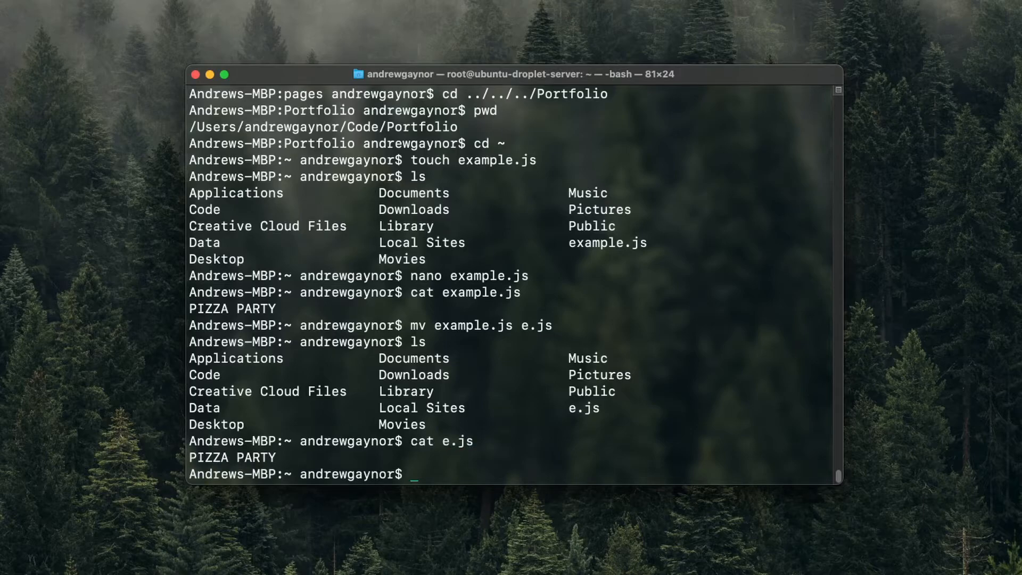
type("m")
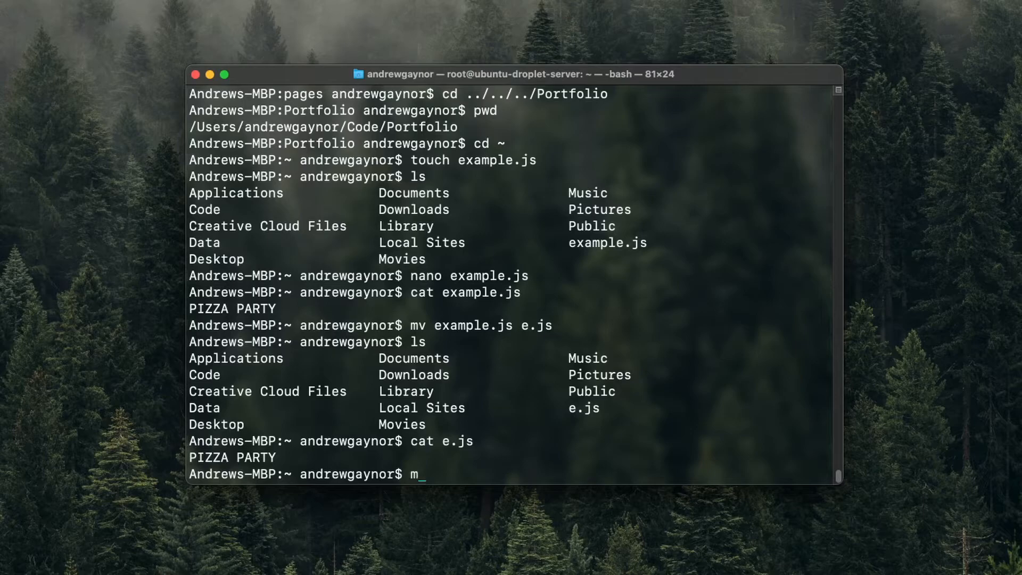
Step: Create a Pizza folder in the home directory with mkdir Pizza
type("kdir")
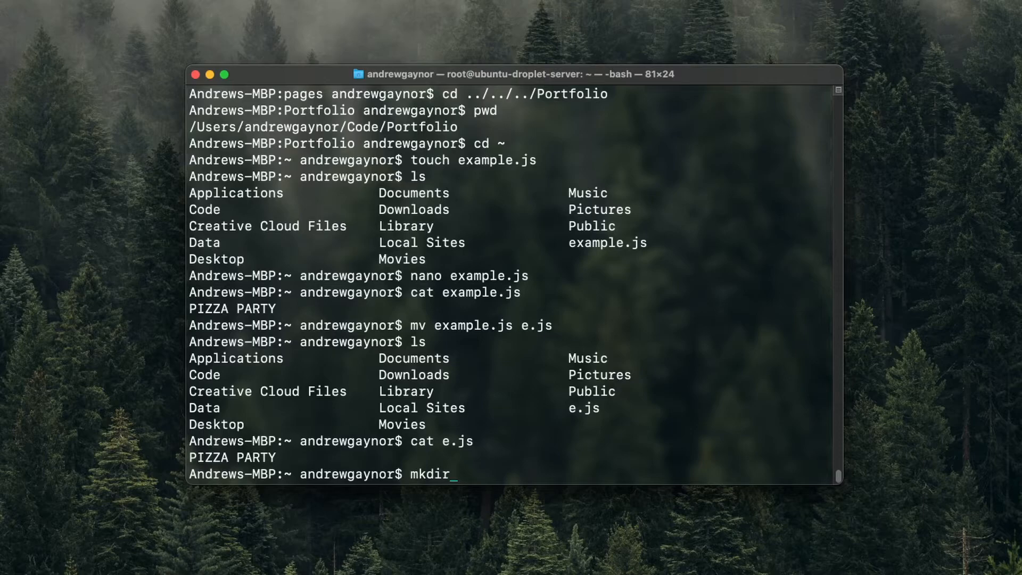
type("Pizza")
type("ls")
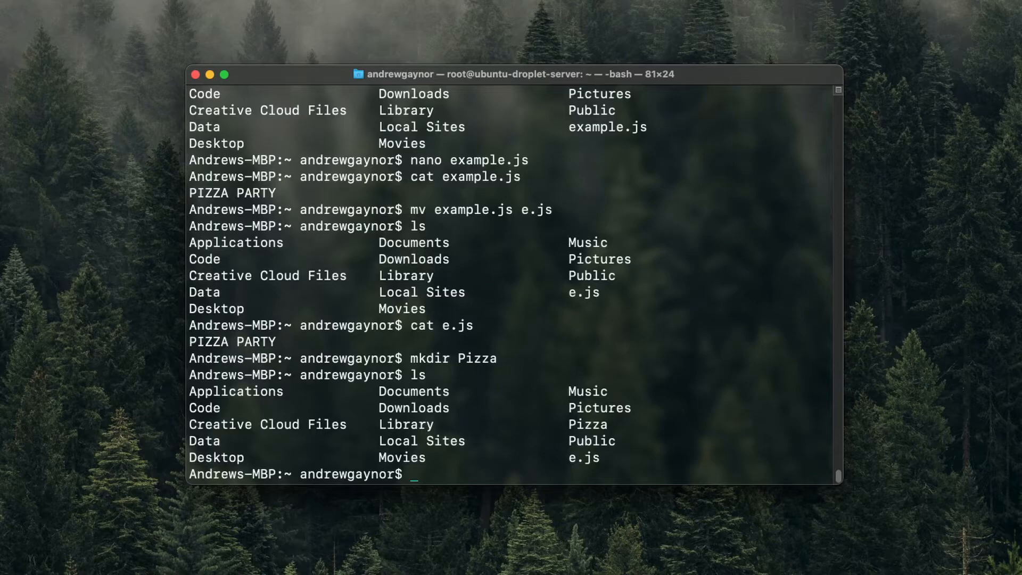
mouse_move(590, 427)
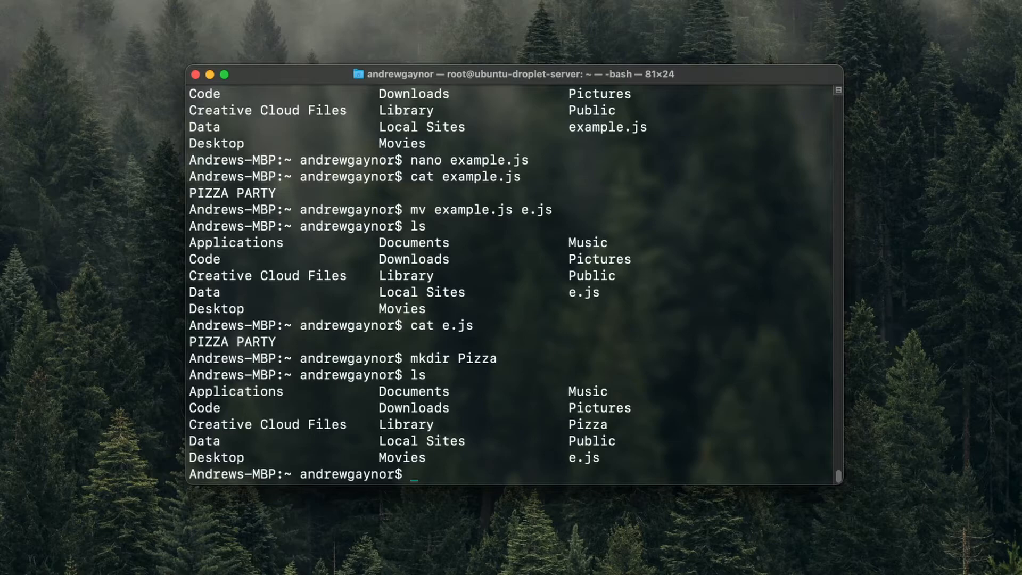
Step: Move e.js into the Pizza folder with mv e.js Pizza
type("mv")
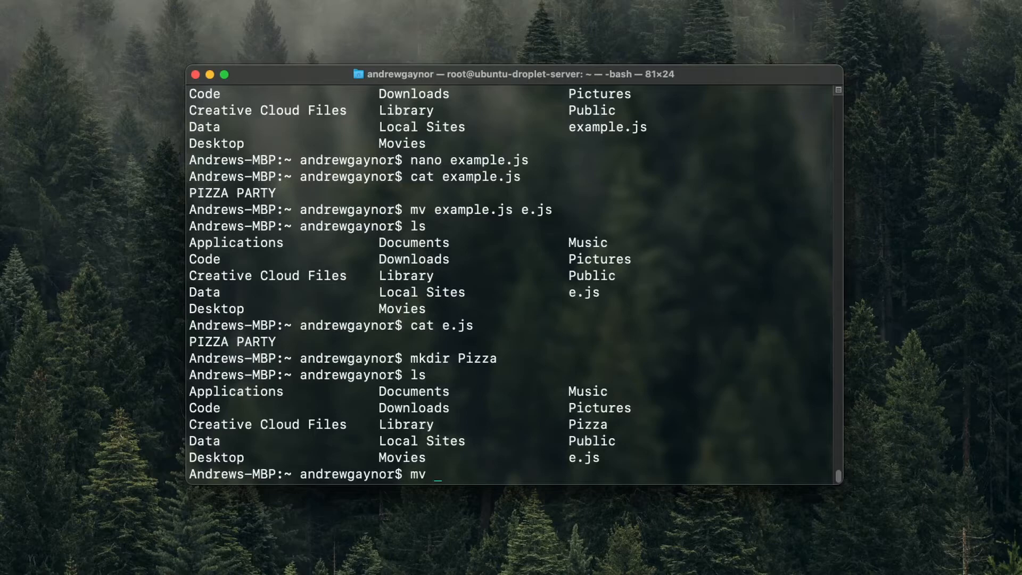
type("e.js")
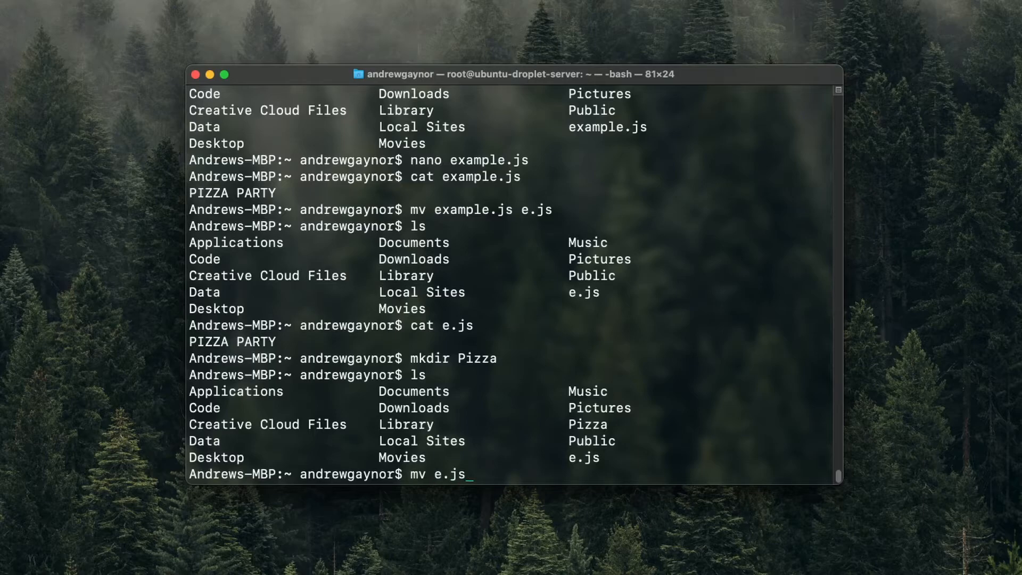
type("Pizz")
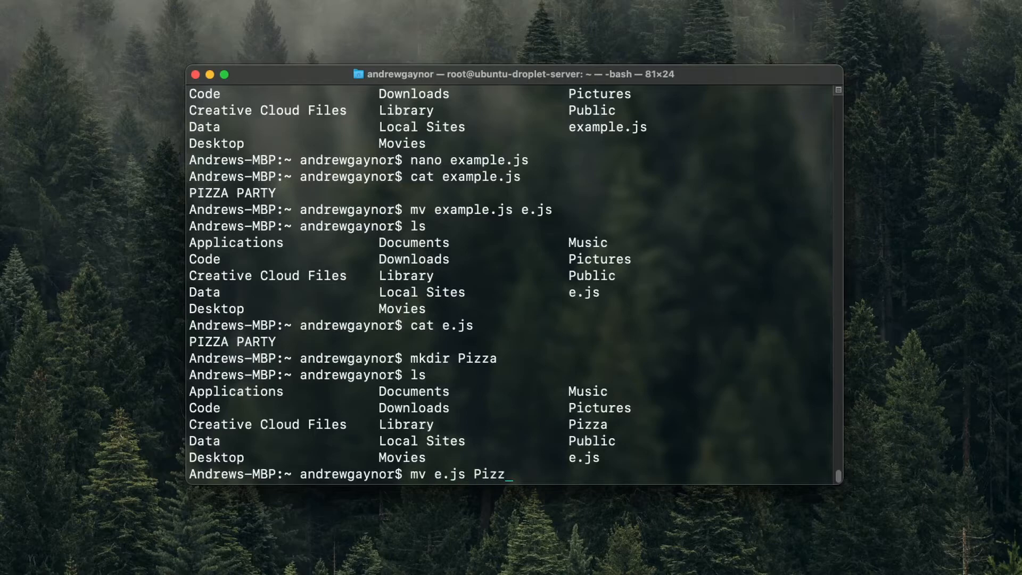
type("a")
type("ls")
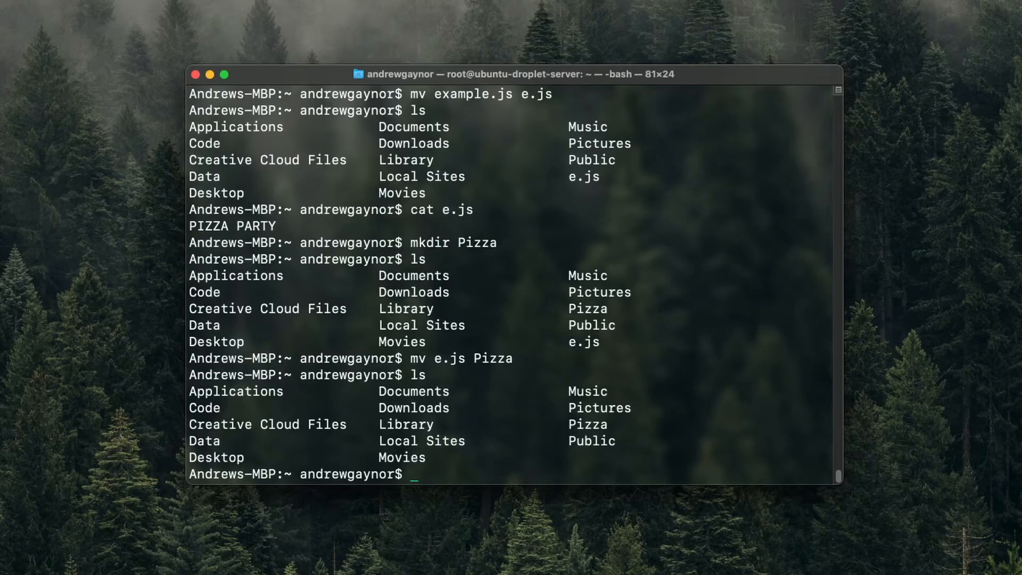
Step: Enter the Pizza folder, list it, and print e.js's PIZZA PARTY contents
type("cd")
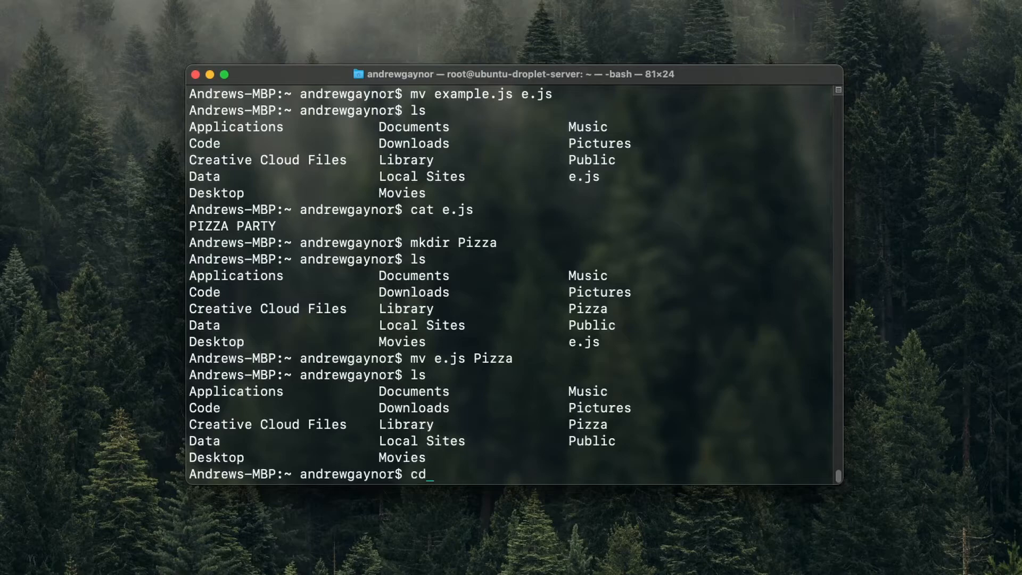
type("pizza")
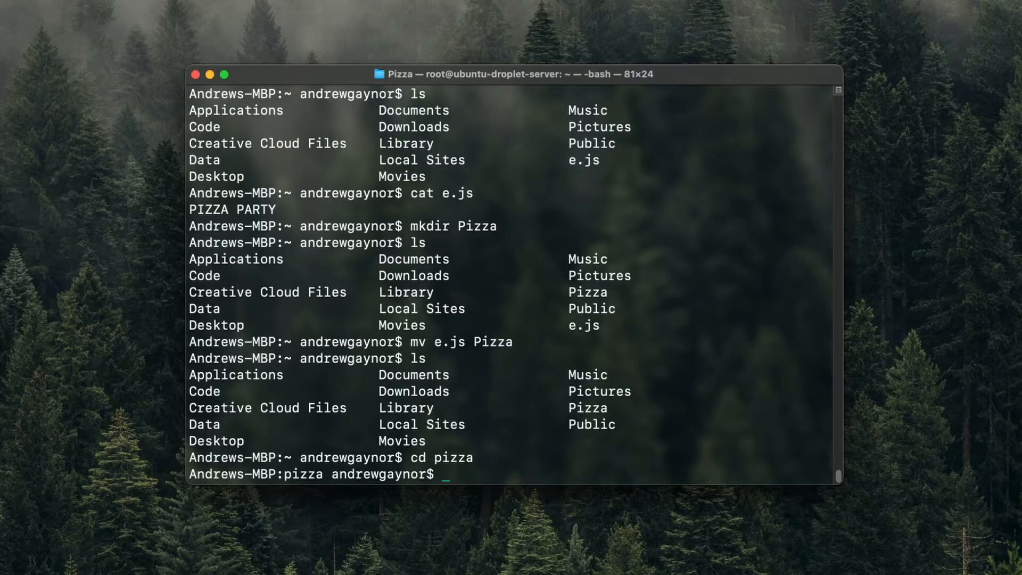
type("ls")
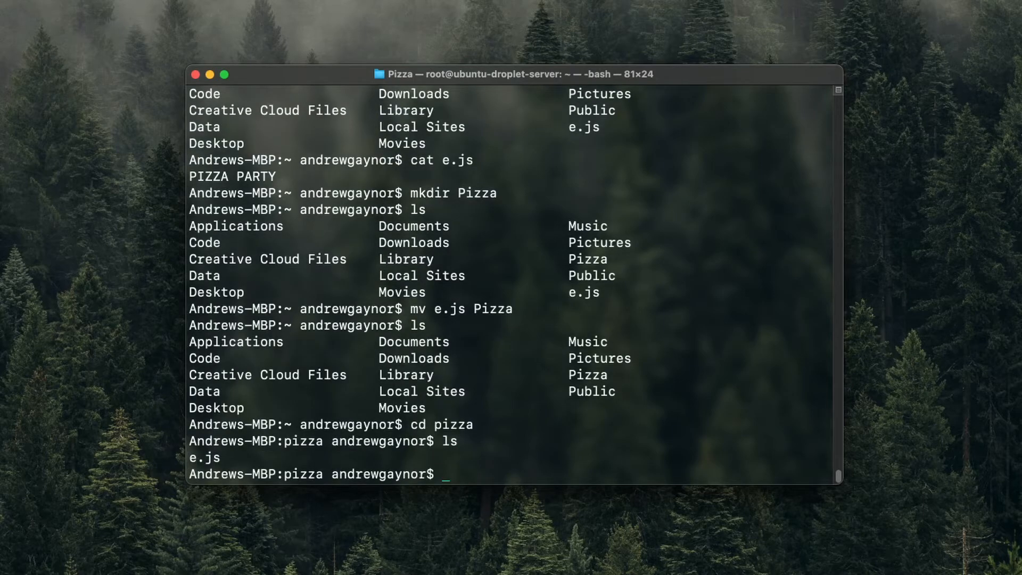
type("cat e.js")
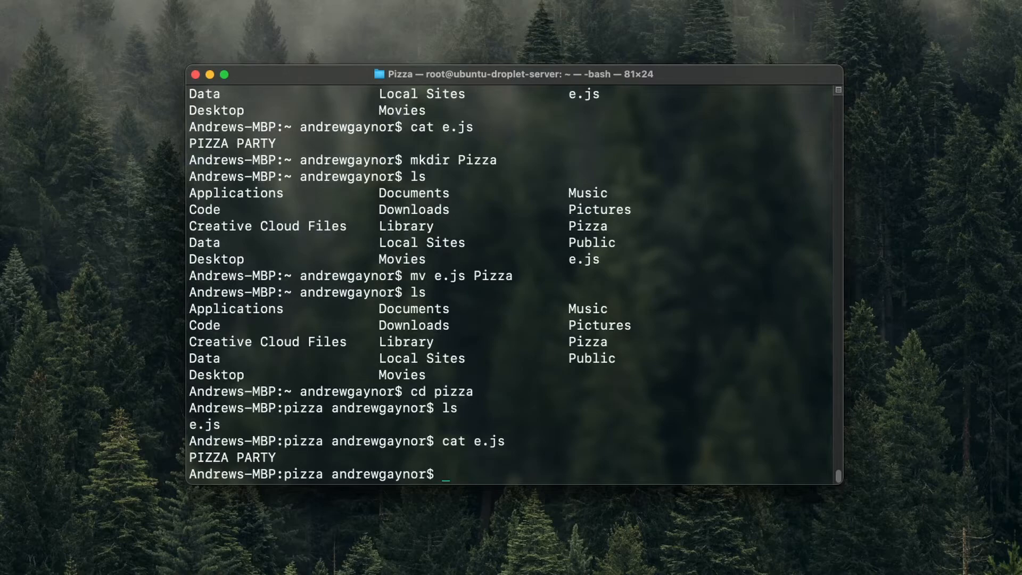
Step: Try rmdir Pizza, which refuses because the folder is not empty
type("rmd")
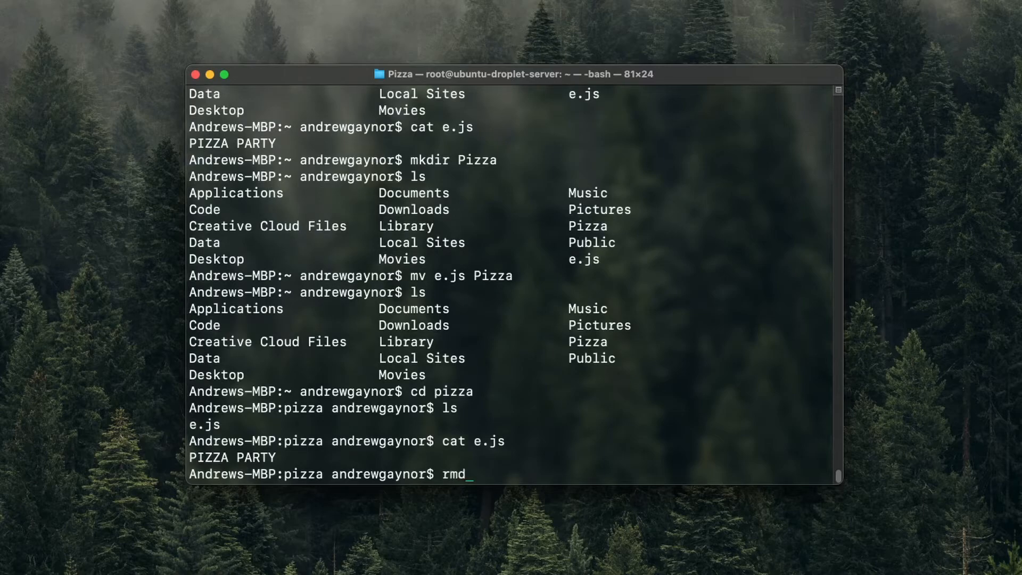
type("ir")
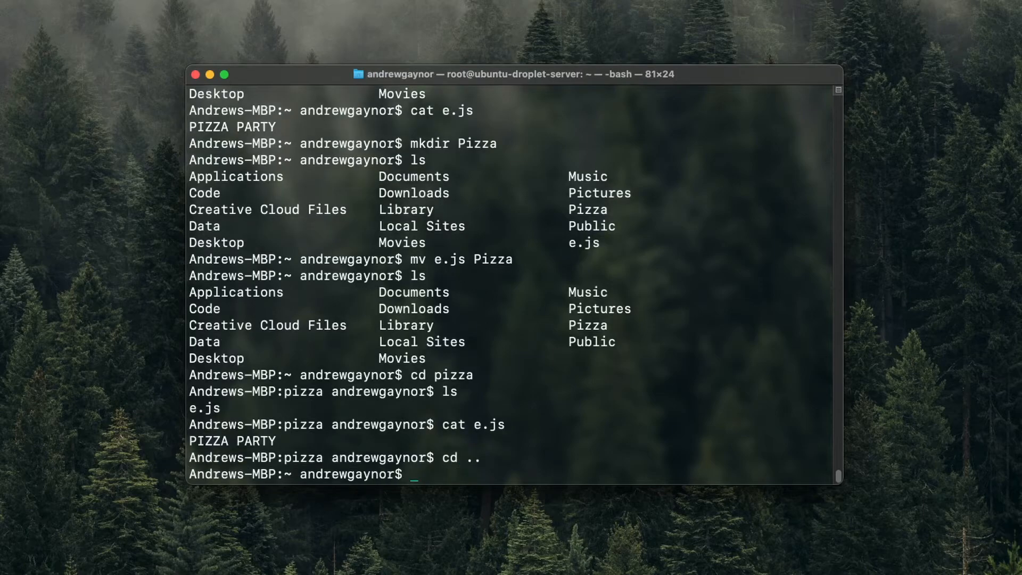
type("rm")
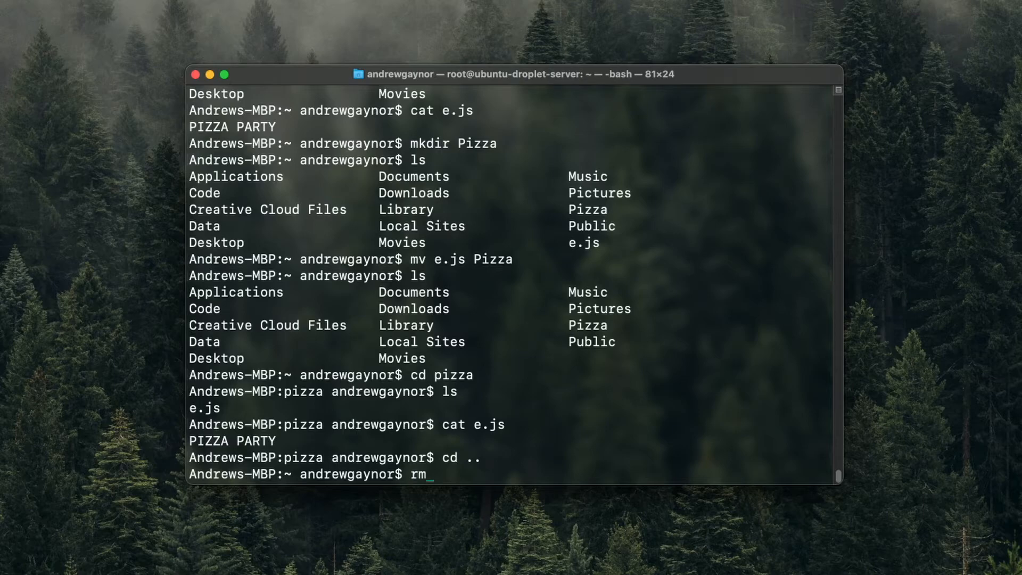
type("dir")
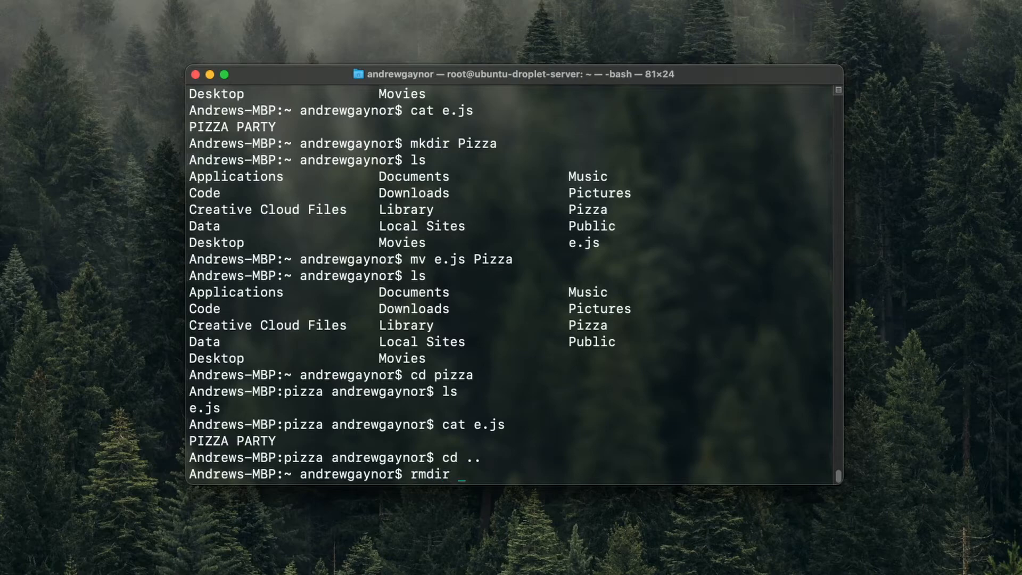
type("Pizza")
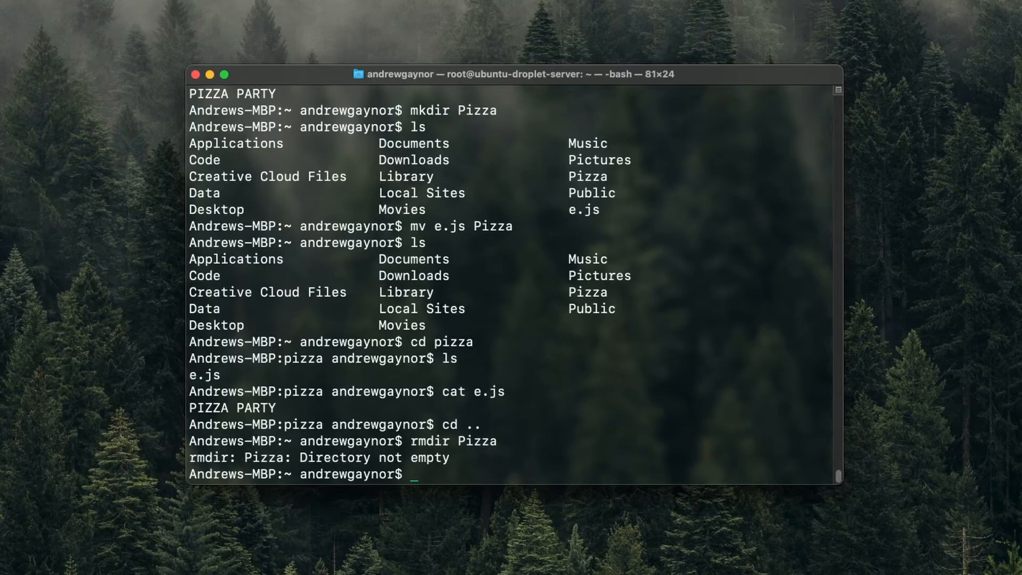
Step: Delete the Pizza folder and its contents recursively with rm -R Pizza
type("rm")
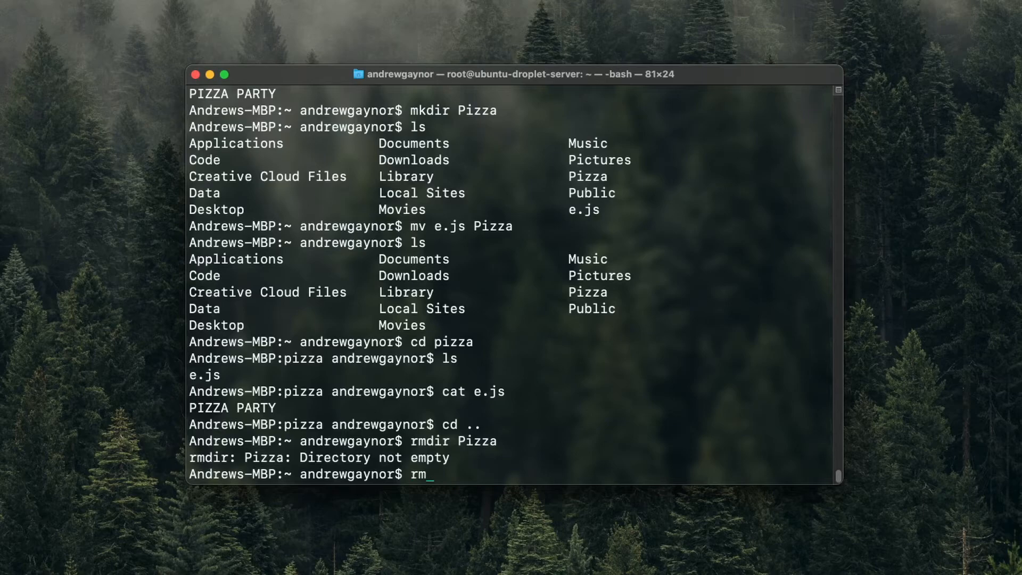
type("-")
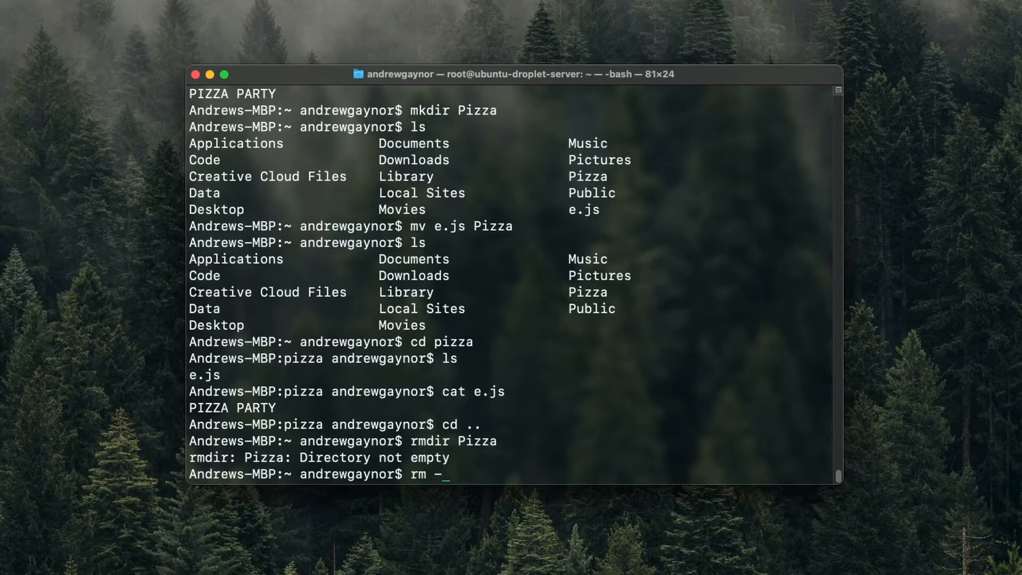
type("R")
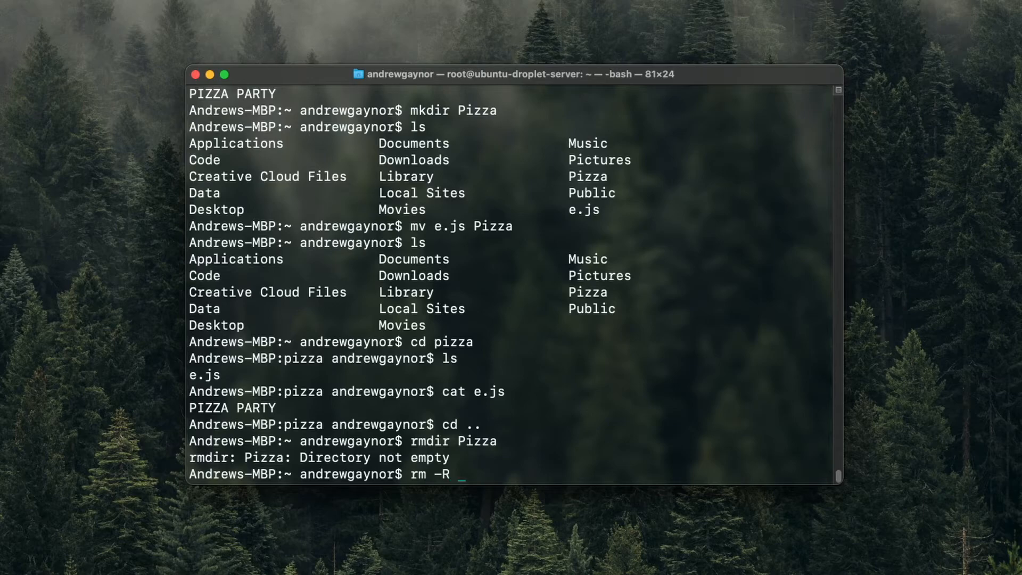
type("Pizza")
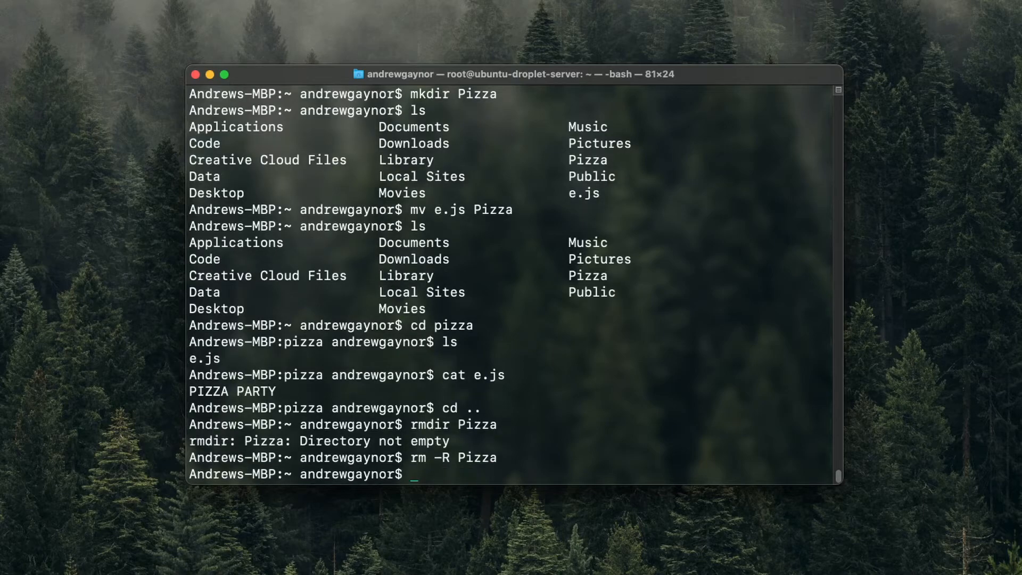
key("Return")
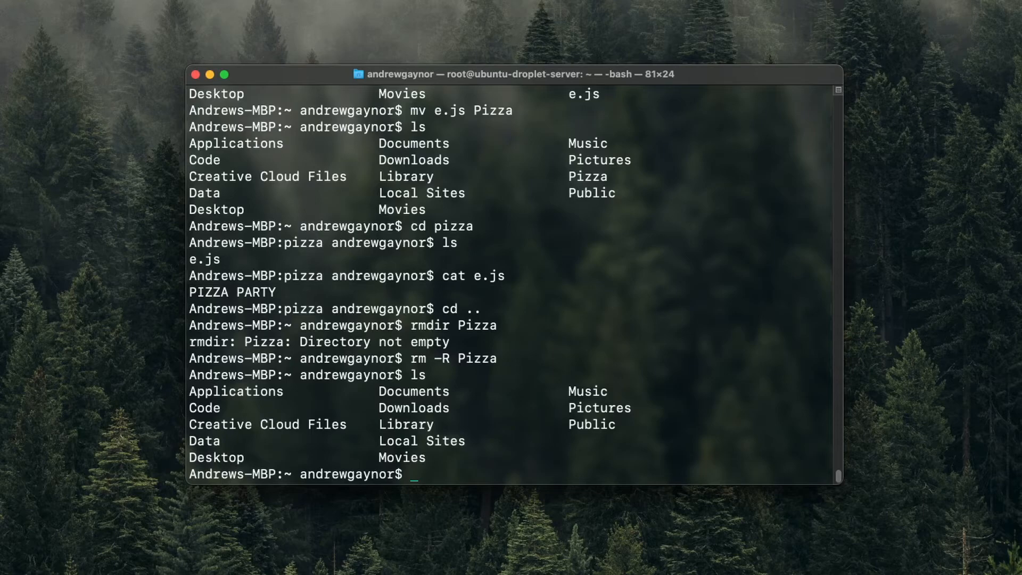
type("rm file")
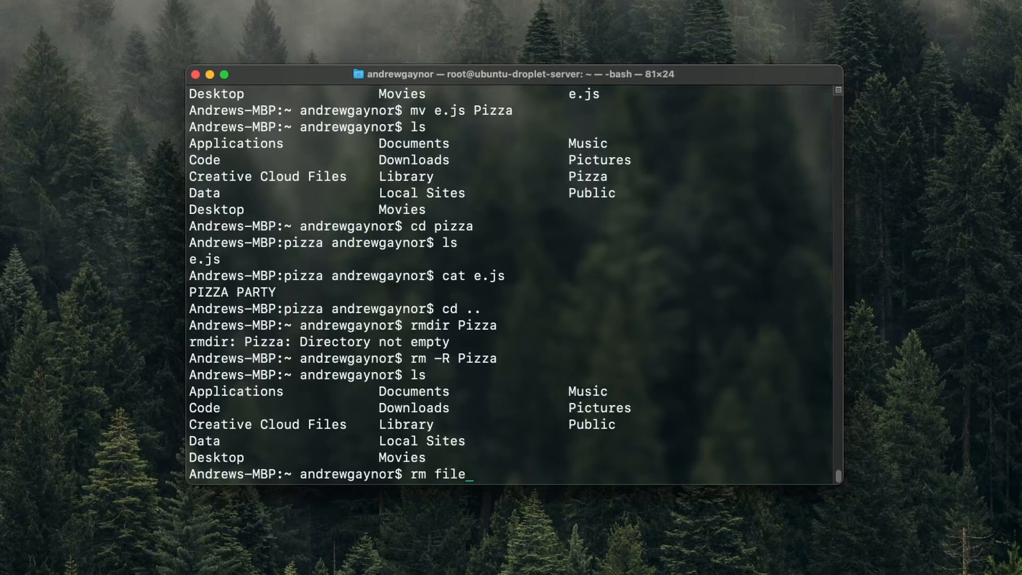
type(".js")
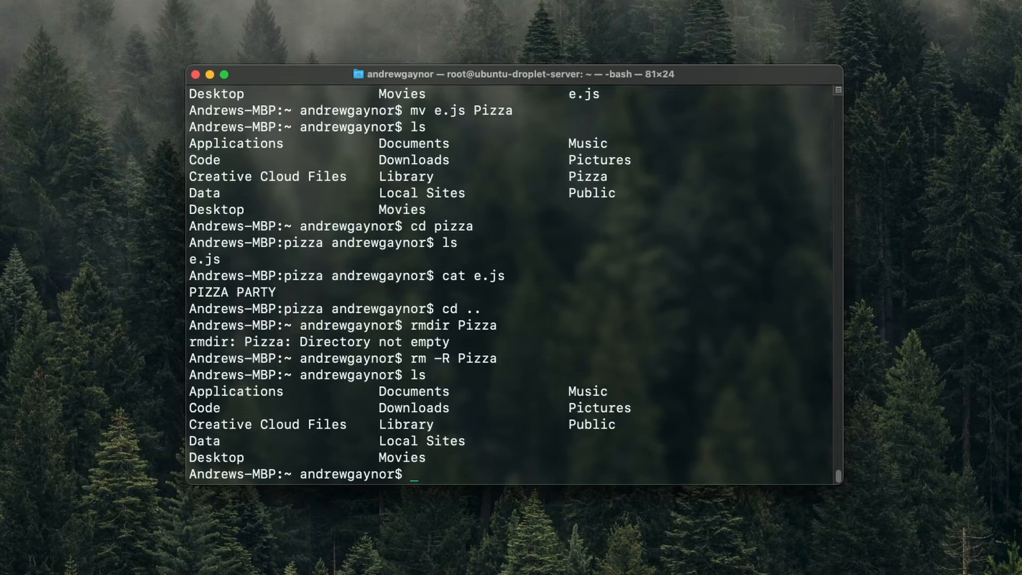
Step: Run sudo -l with the password to list andrewgaynor's privileges on Andrews-MBP
type("su")
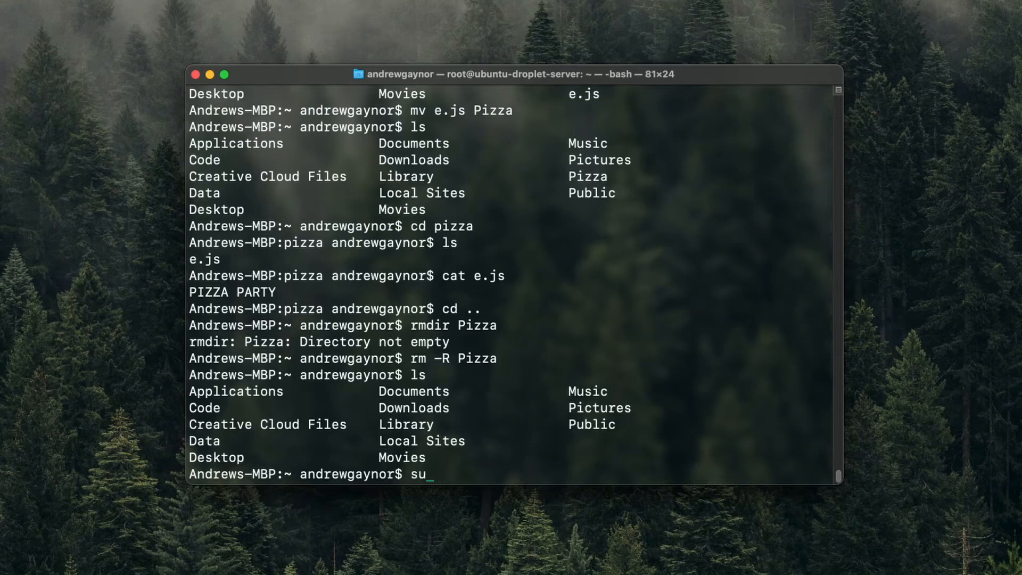
type("do")
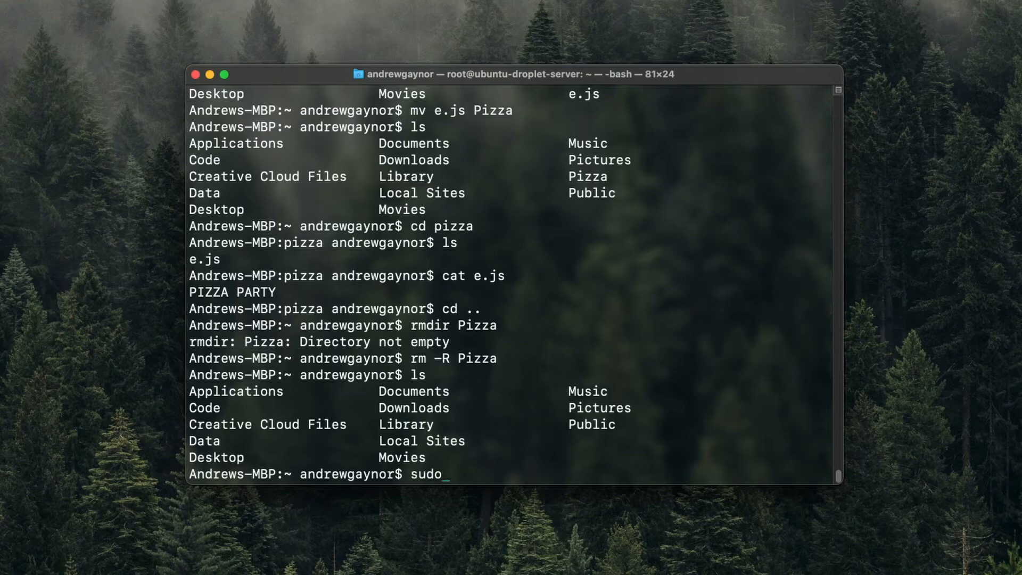
type("-l")
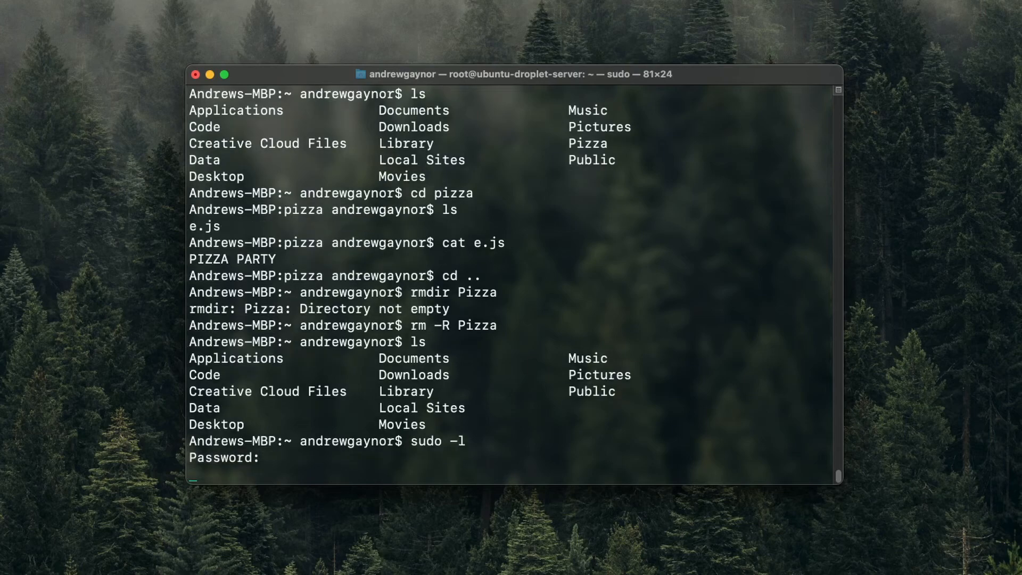
key("Enter")
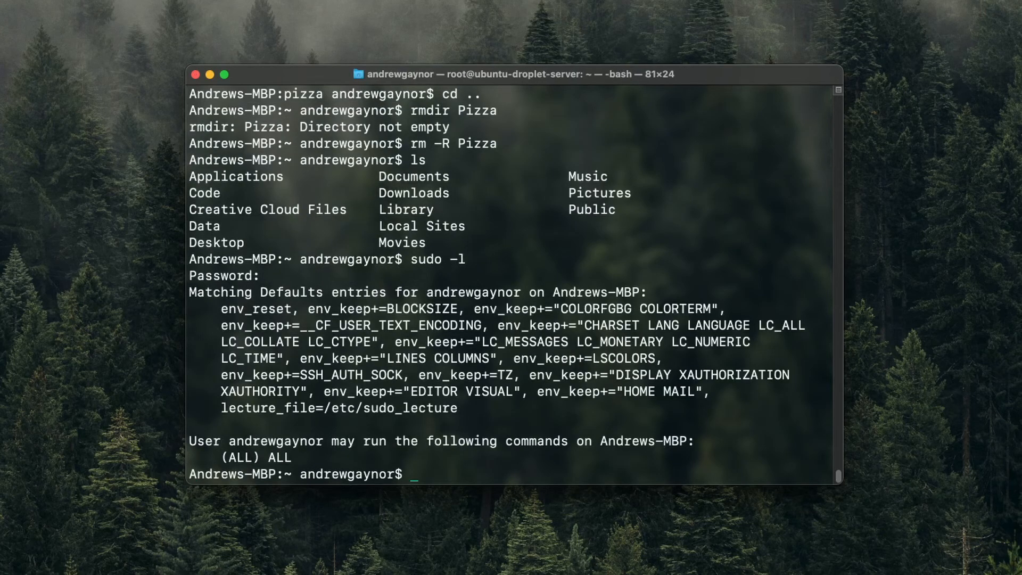